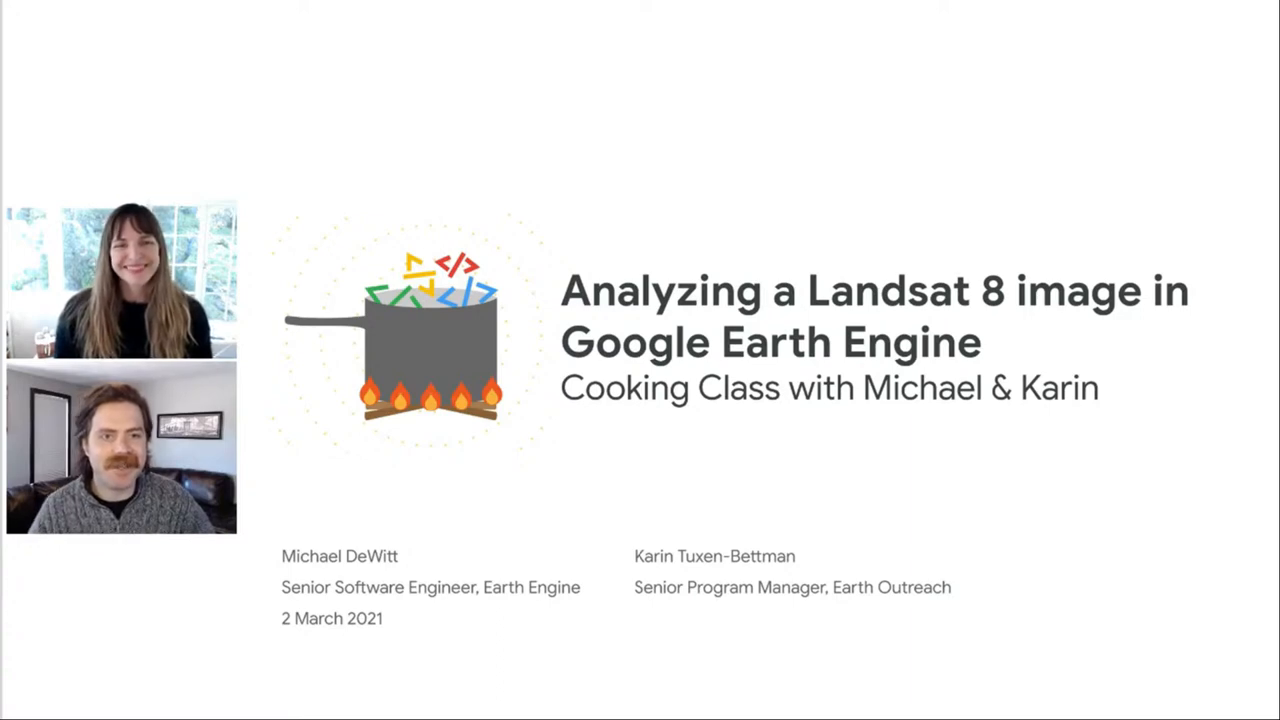
- Open the Landsat Collections catalog page from the search results
{"action": "key", "text": "Right"}
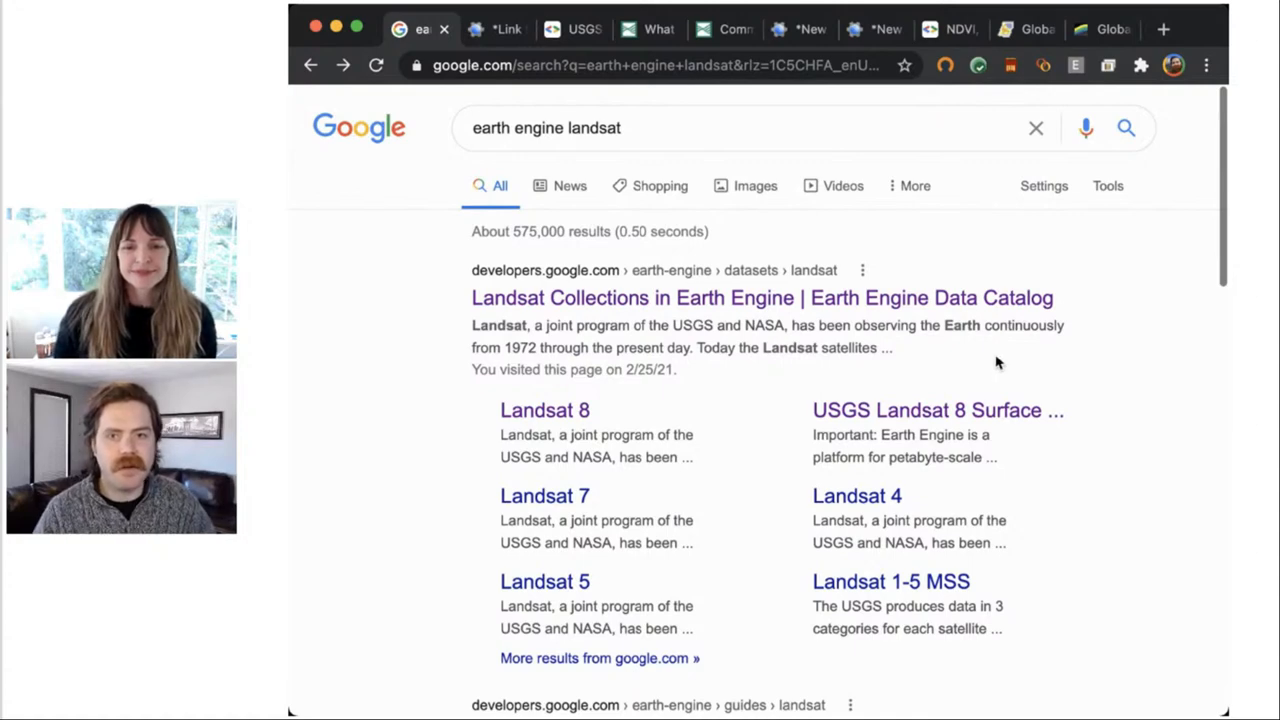
{"action": "mouse_move", "coordinate": [762, 298]}
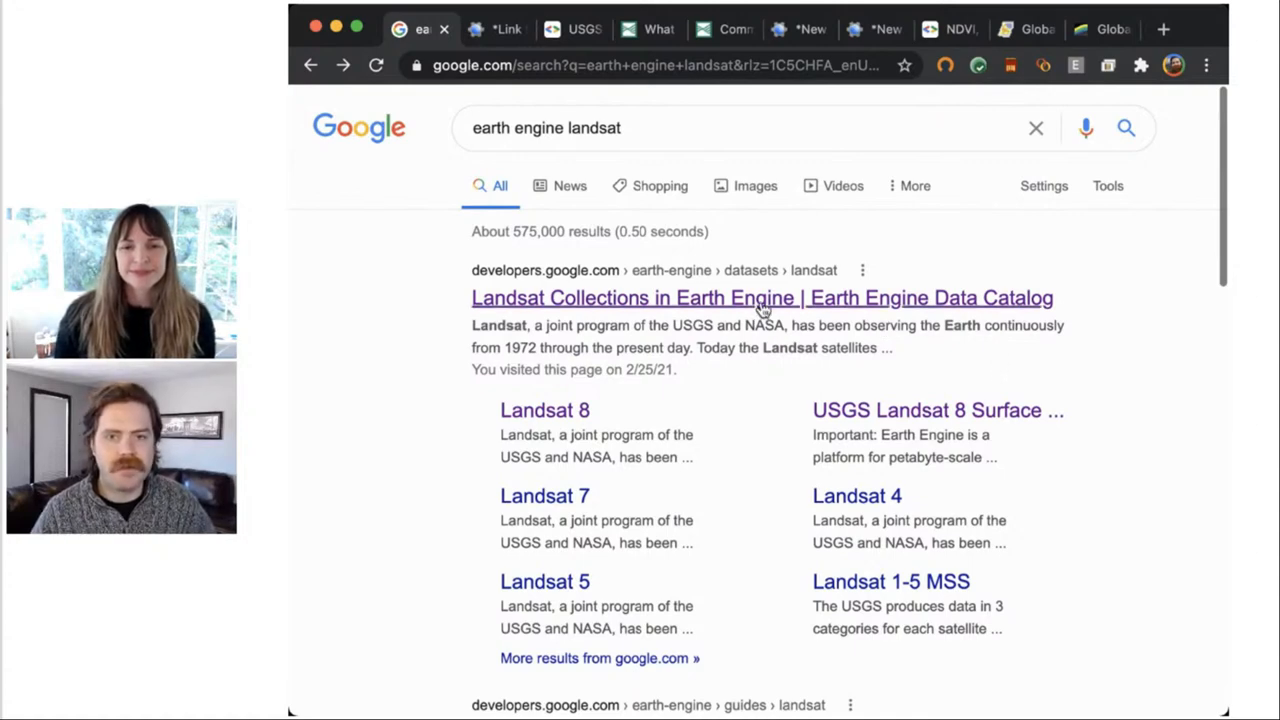
{"action": "left_click", "coordinate": [760, 296]}
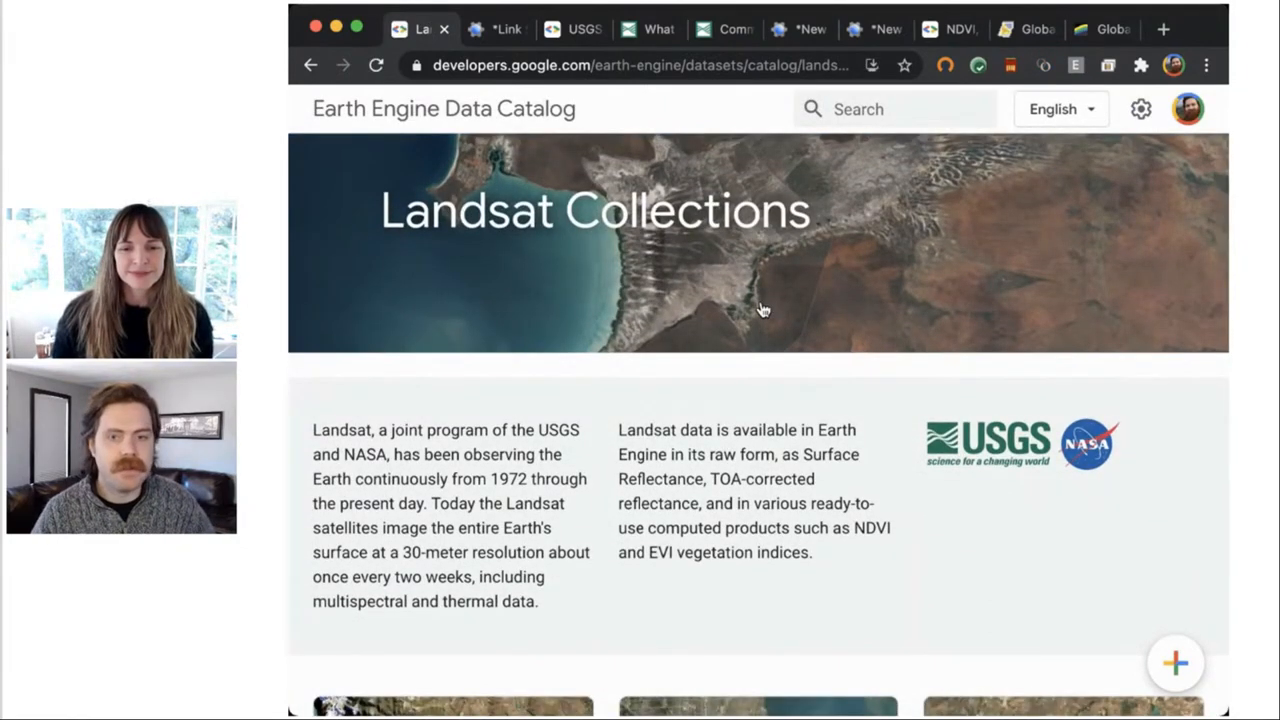
{"action": "scroll", "scroll_direction": "down", "scroll_amount": 3}
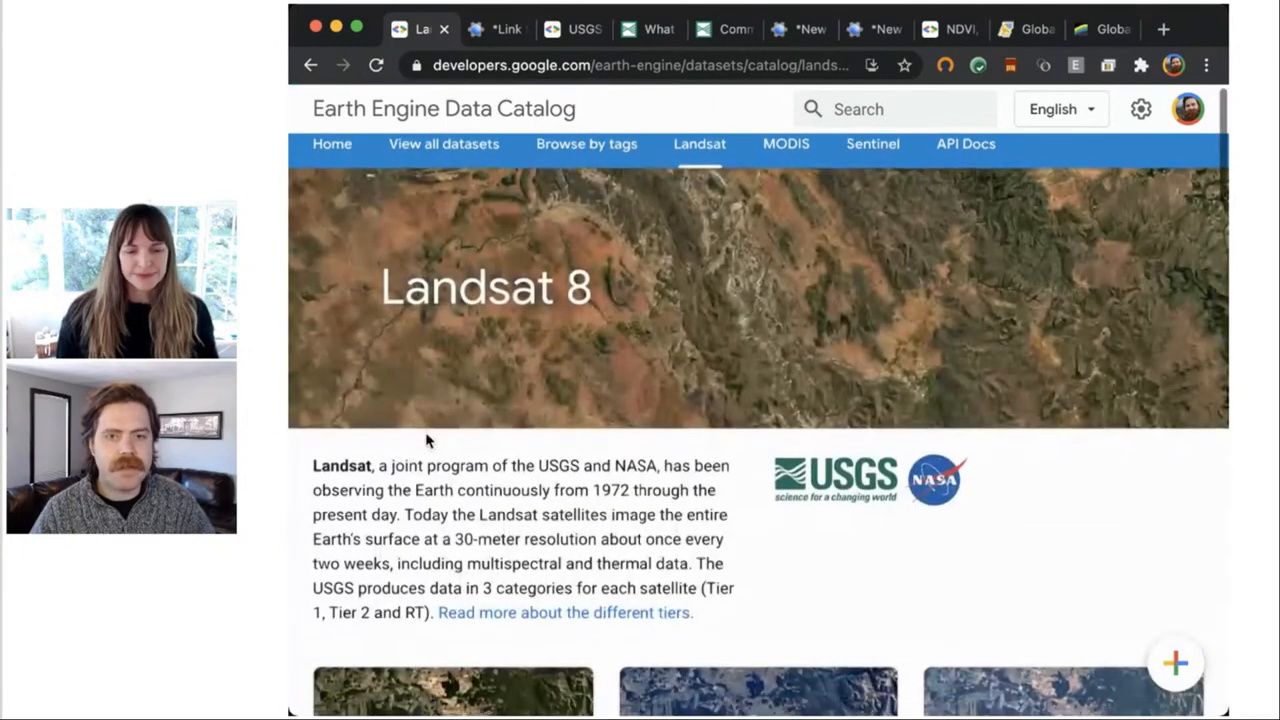
{"action": "scroll", "scroll_direction": "down", "scroll_amount": 3}
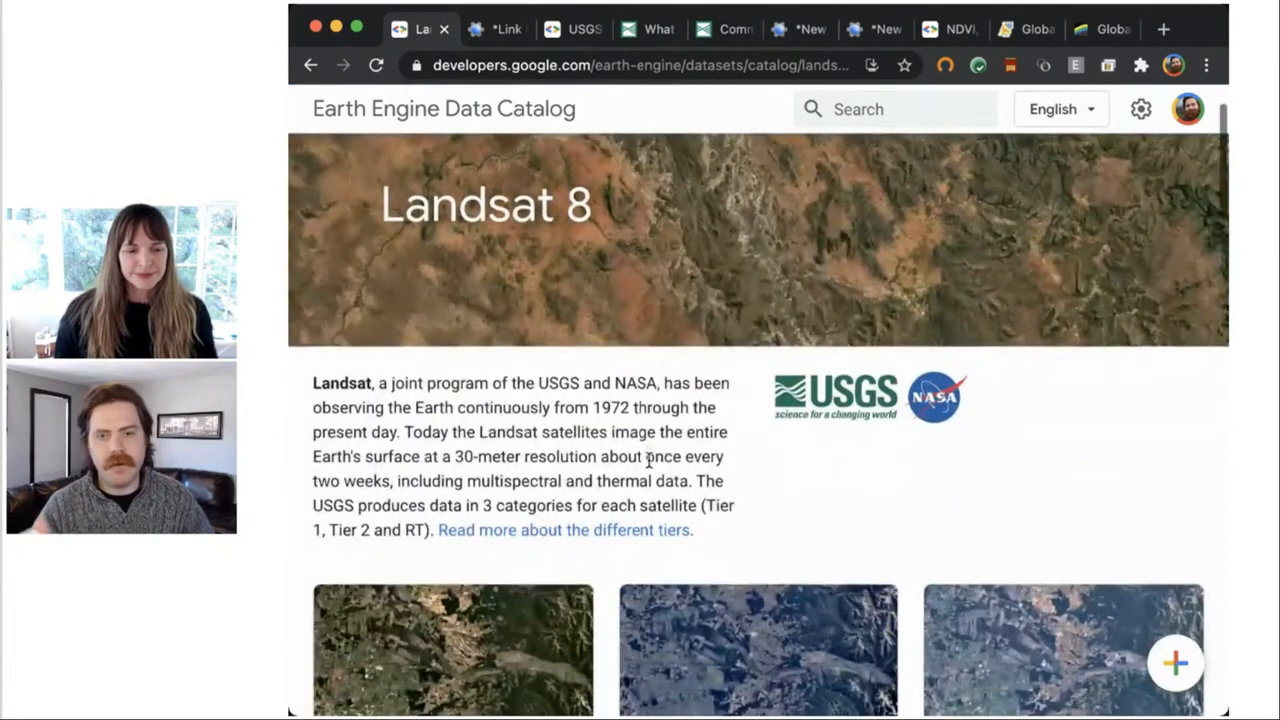
{"action": "scroll", "scroll_direction": "down", "scroll_amount": 3}
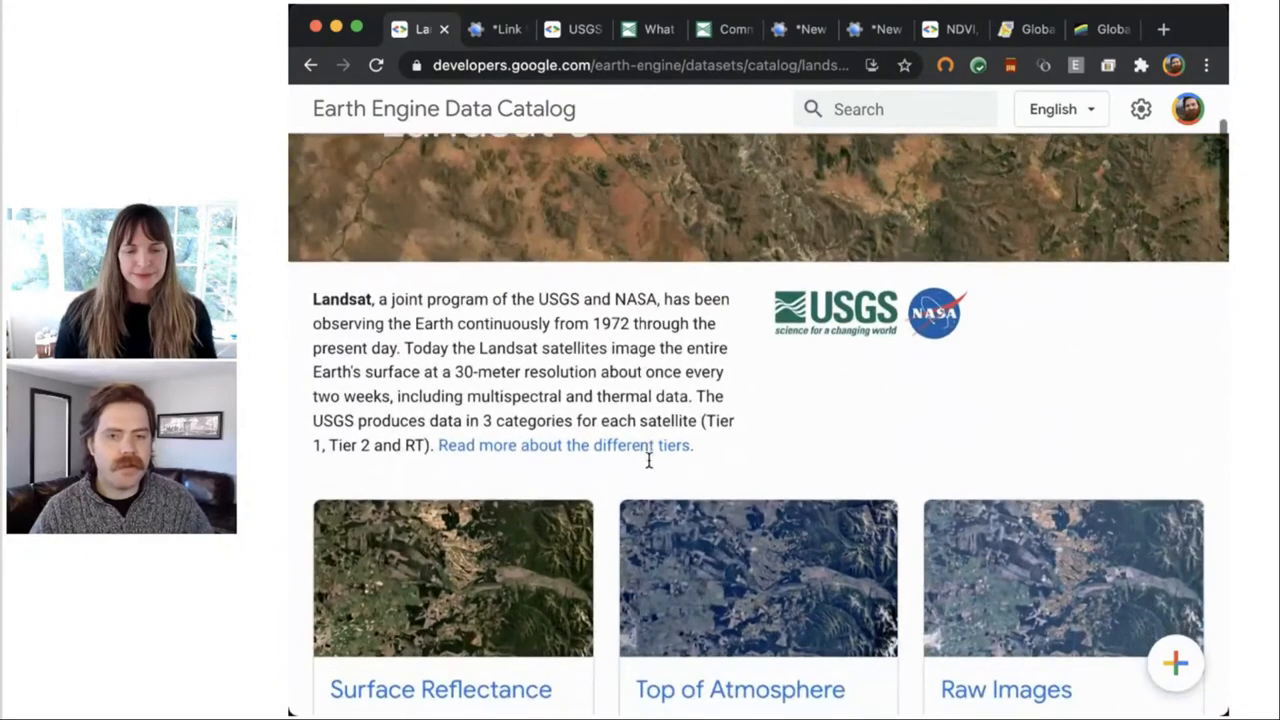
- Scroll down to the Landsat 8 Surface Reflectance, Top of Atmosphere and Raw Images cards
{"action": "scroll", "scroll_direction": "down", "scroll_amount": 3}
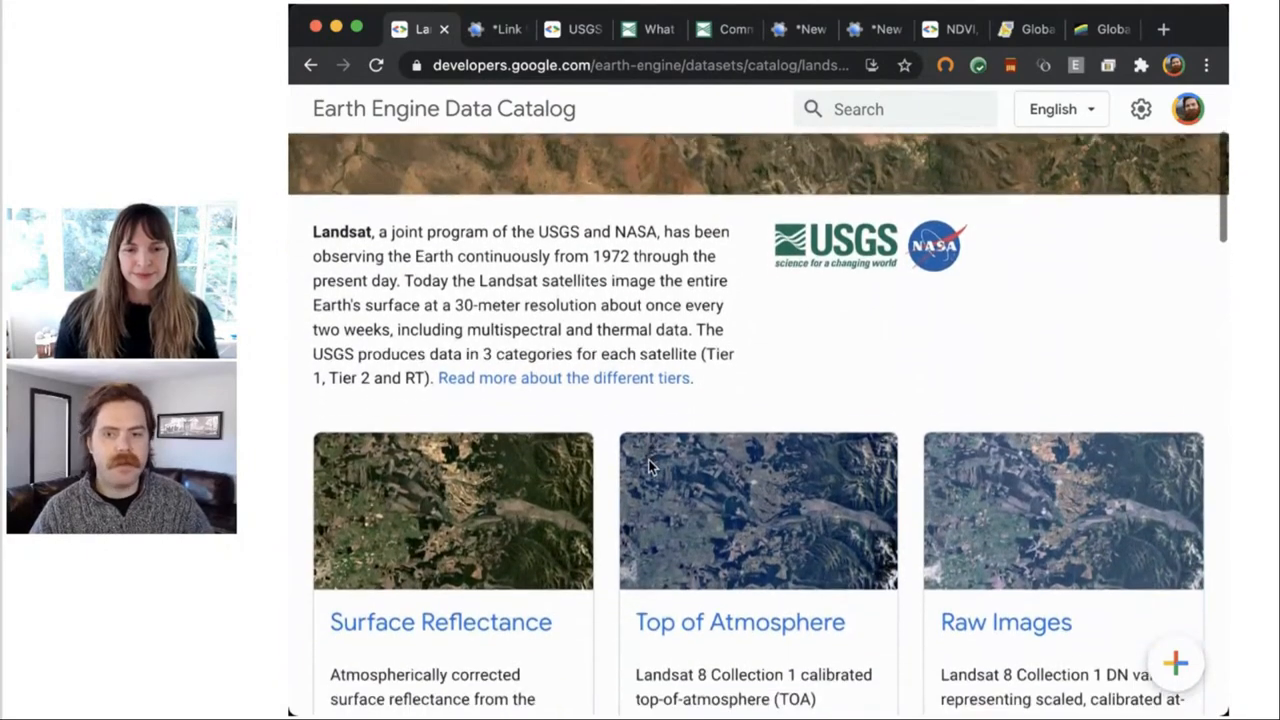
{"action": "scroll", "scroll_direction": "down", "scroll_amount": 3}
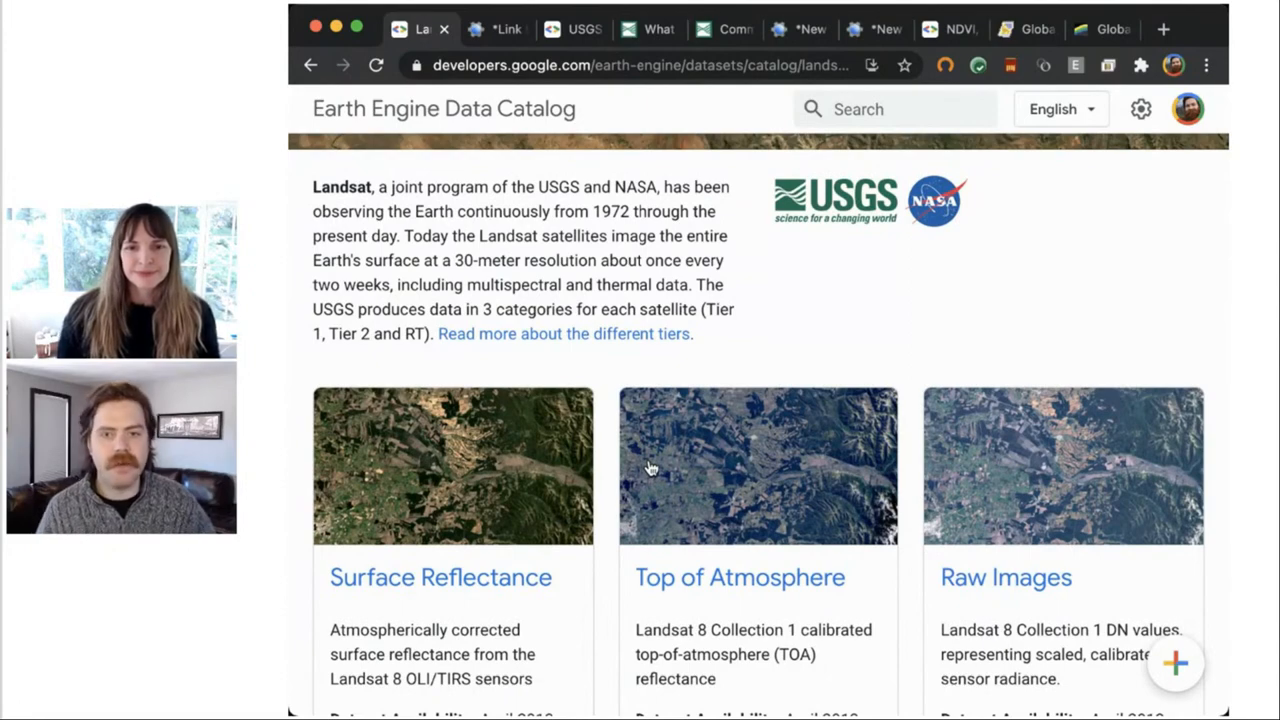
{"action": "scroll", "scroll_direction": "down", "scroll_amount": 3}
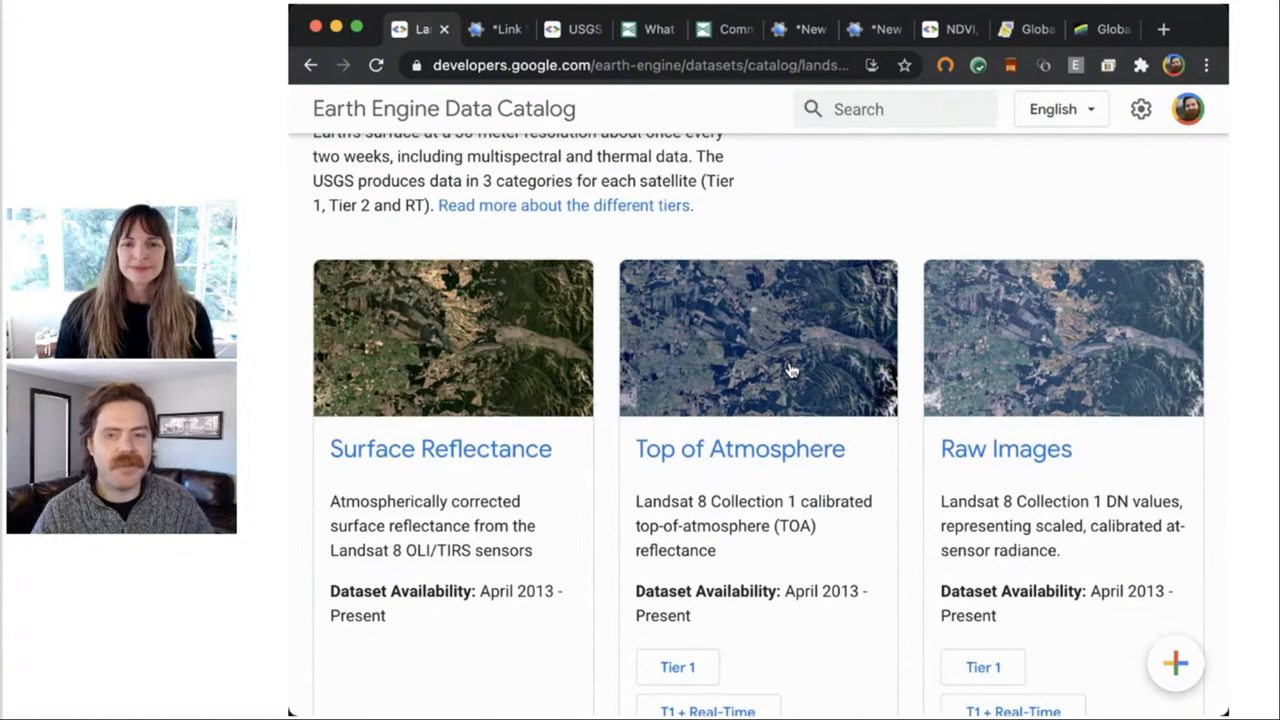
{"action": "mouse_move", "coordinate": [480, 398]}
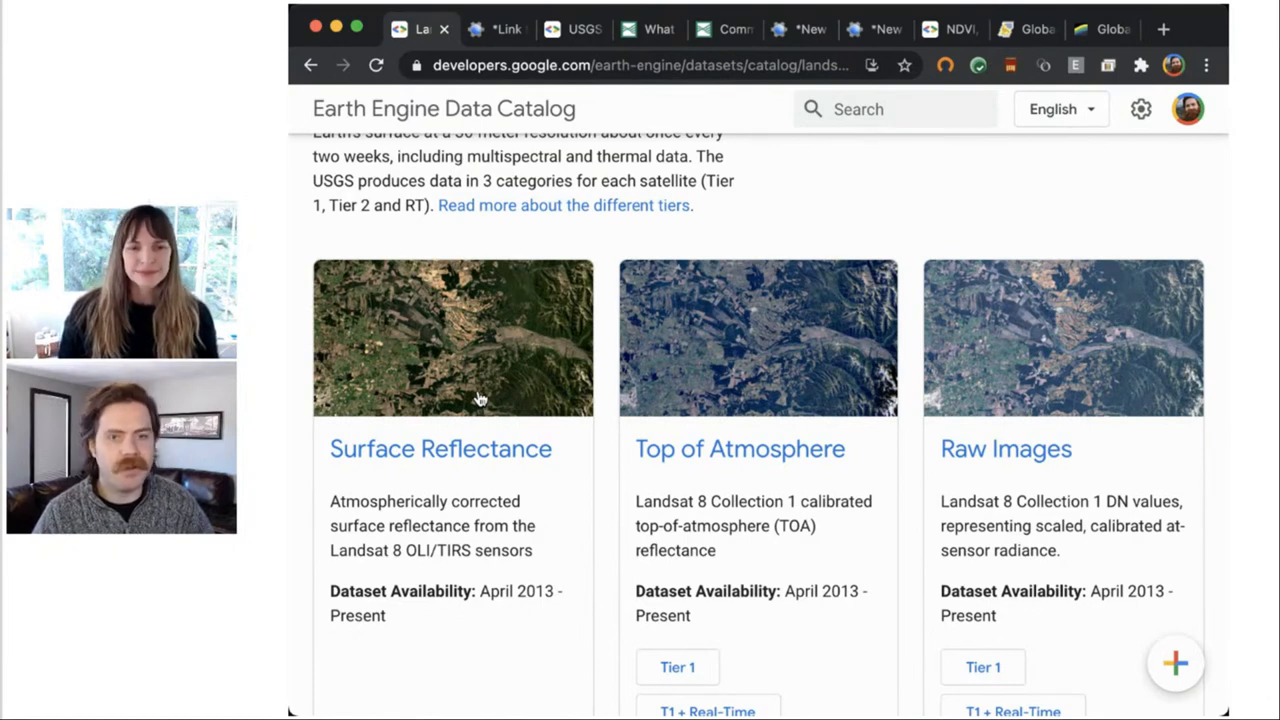
{"action": "scroll", "scroll_direction": "down", "scroll_amount": 3}
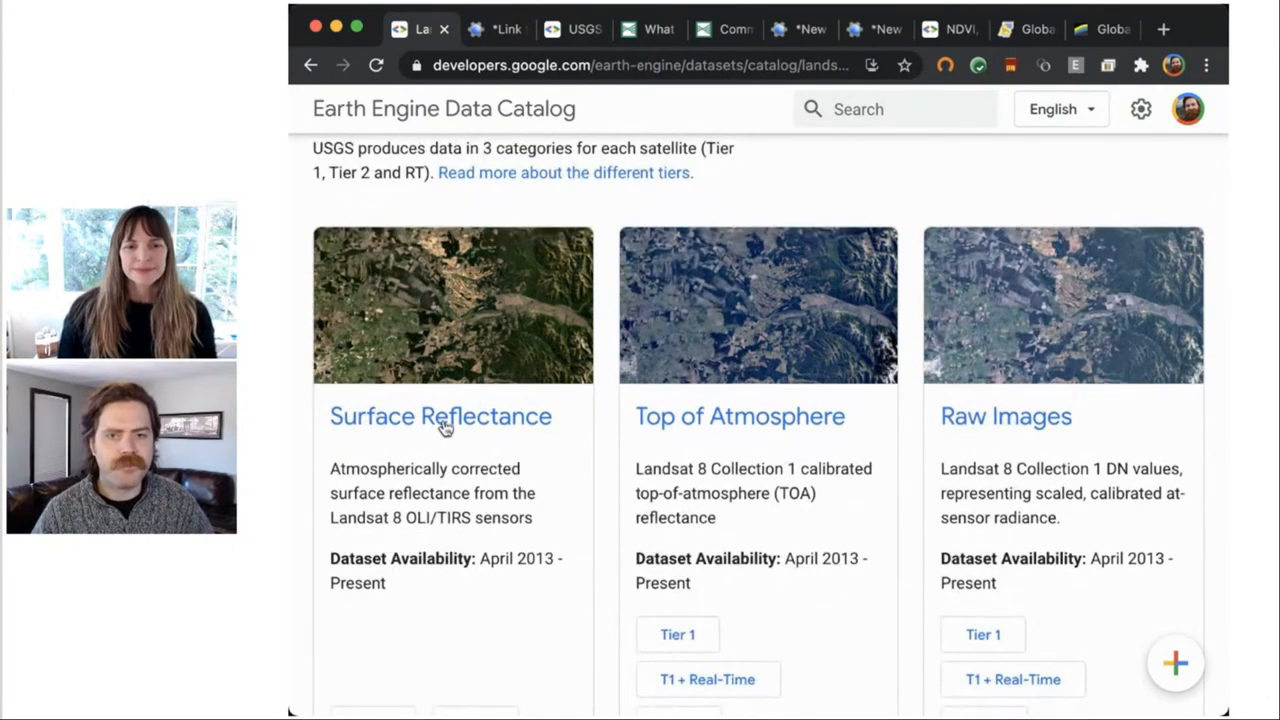
- Open the USGS Landsat 8 Surface Reflectance Tier 1 page and view its Earth Engine snippet
{"action": "left_click", "coordinate": [440, 416]}
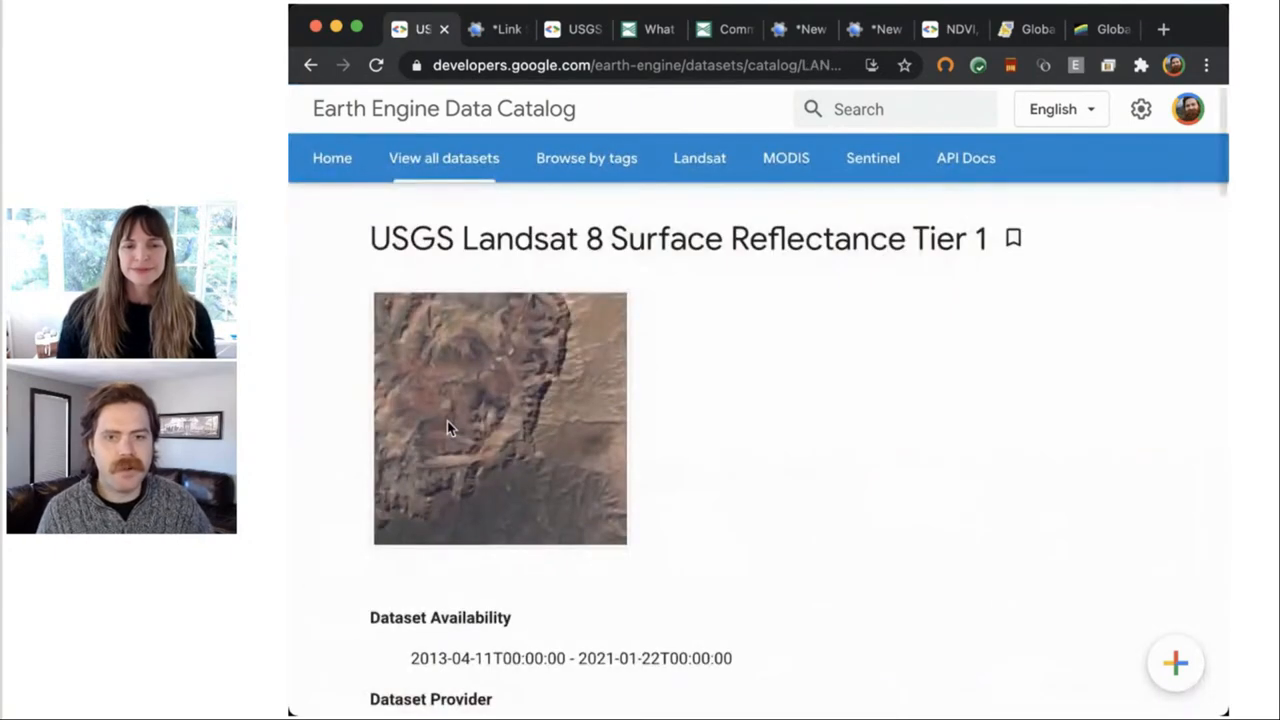
{"action": "scroll", "scroll_direction": "down", "scroll_amount": 3}
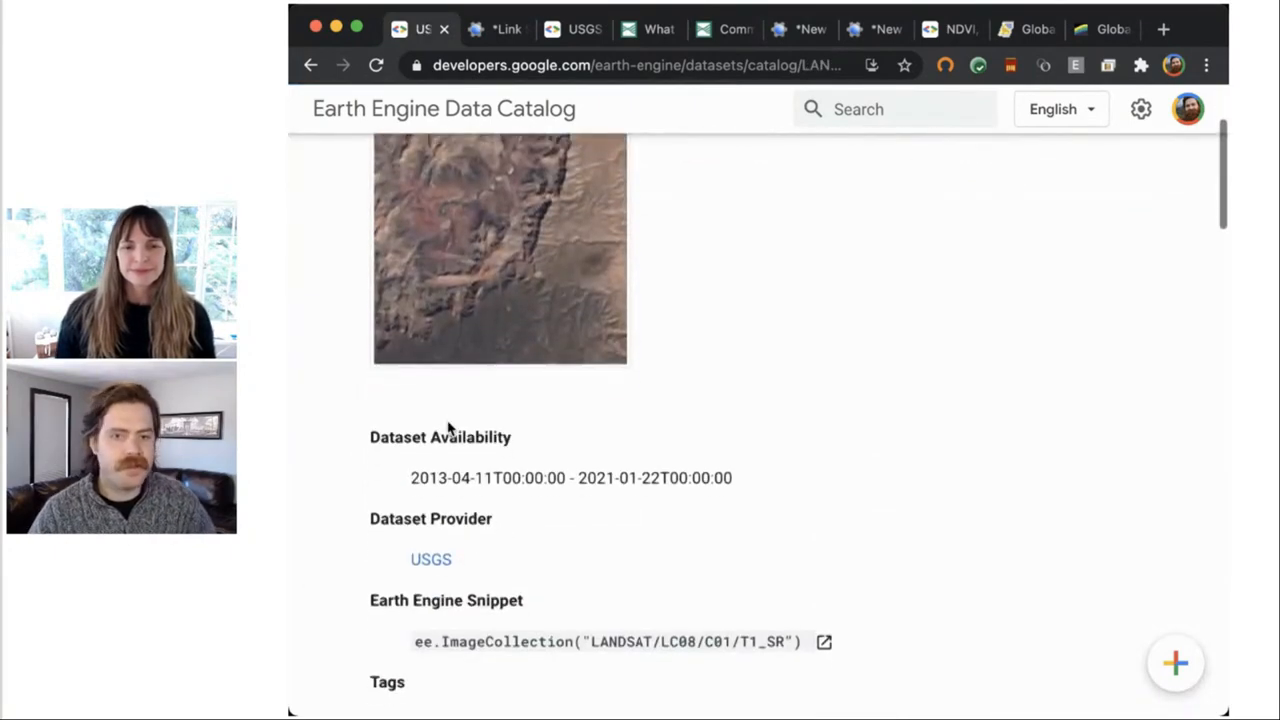
{"action": "scroll", "scroll_direction": "down", "scroll_amount": 3}
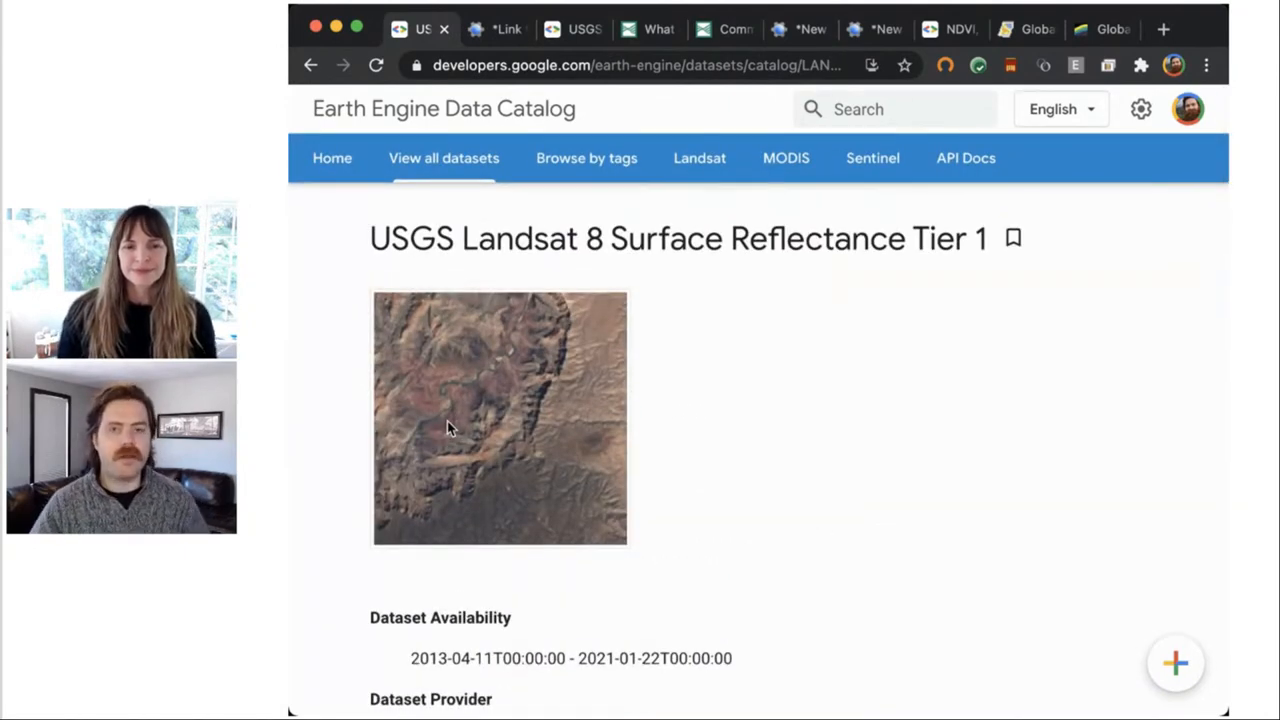
{"action": "scroll", "scroll_direction": "down", "scroll_amount": 3}
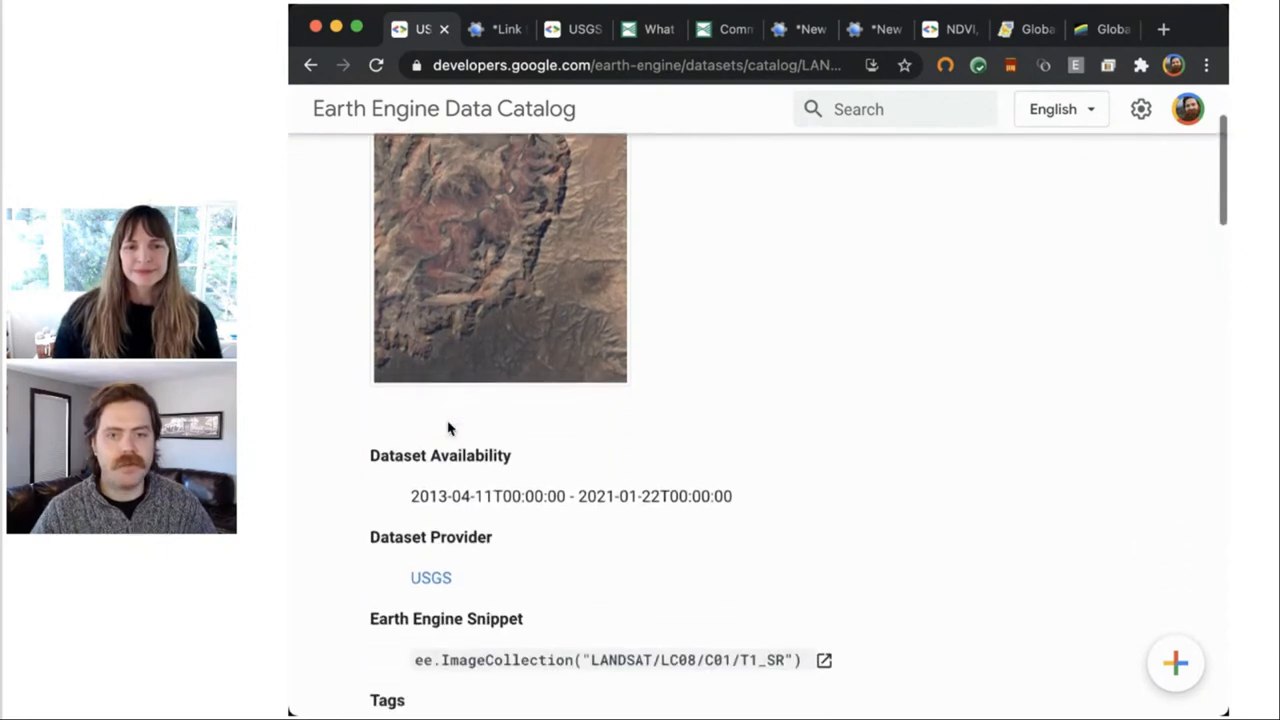
- Scroll on to the Bands table listing the B1–B4 surface reflectance bands
{"action": "scroll", "scroll_direction": "down", "scroll_amount": 3}
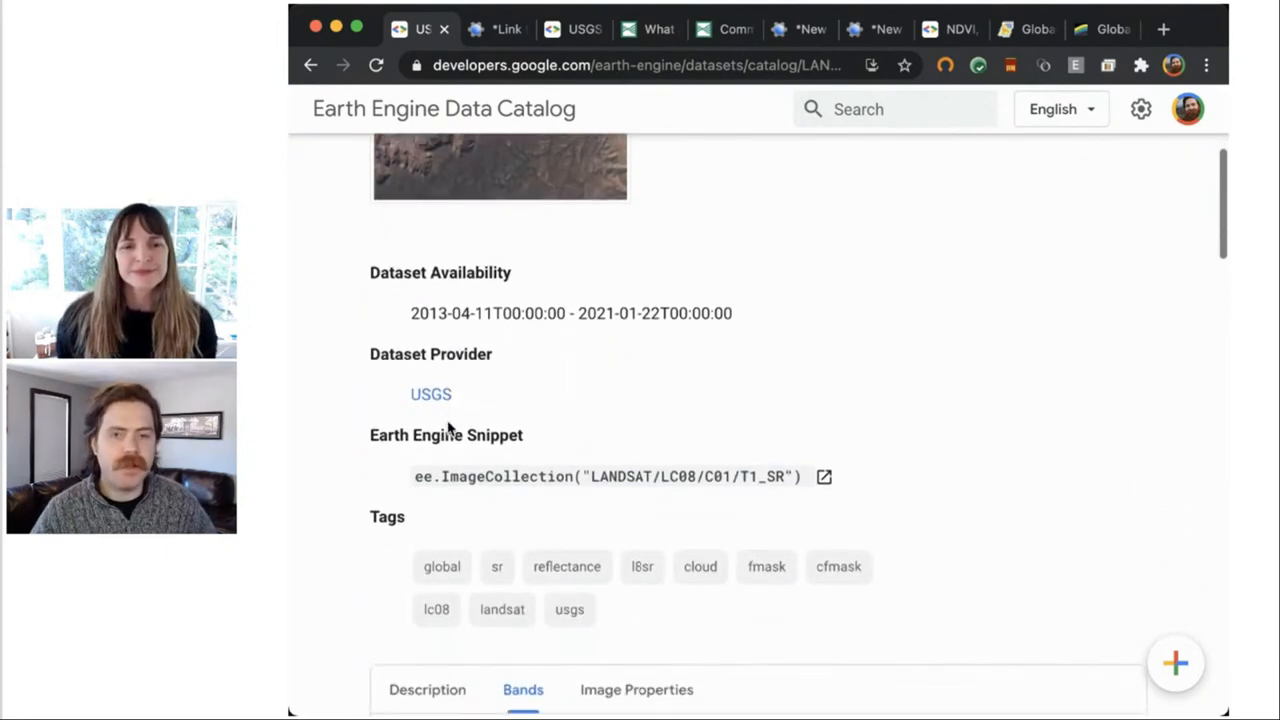
{"action": "scroll", "scroll_direction": "down", "scroll_amount": 3}
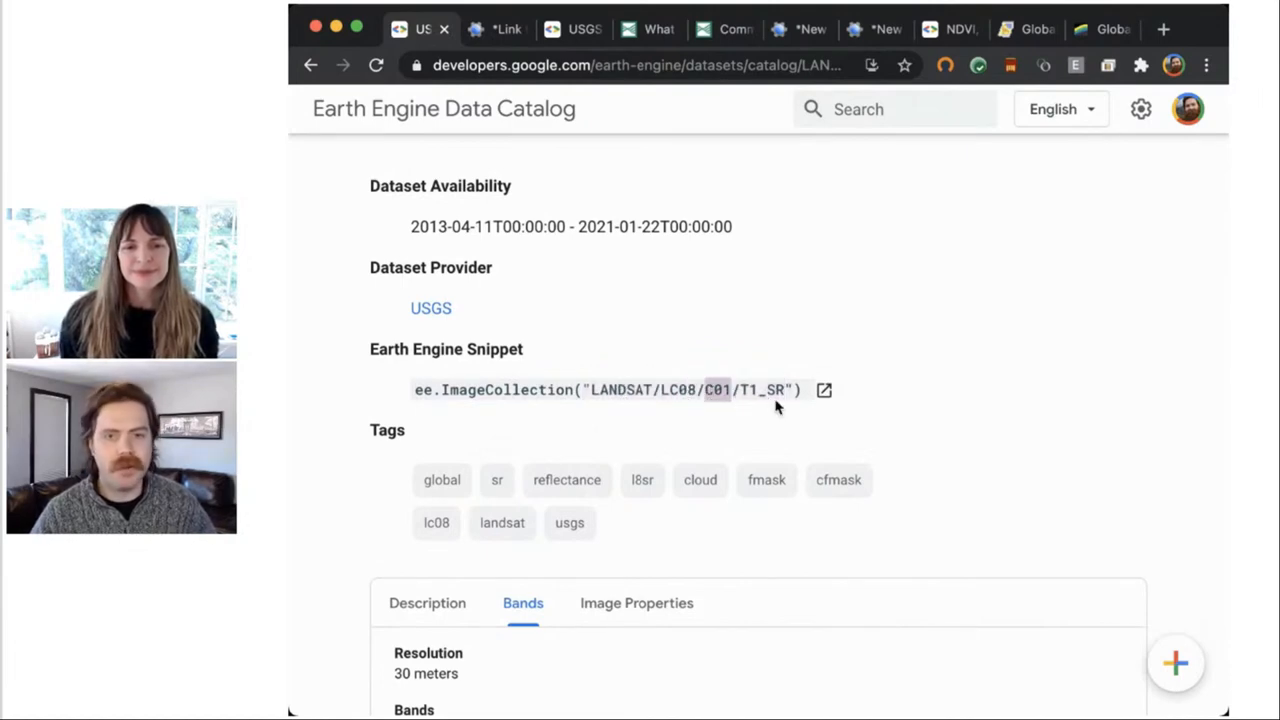
{"action": "scroll", "scroll_direction": "down", "scroll_amount": 3}
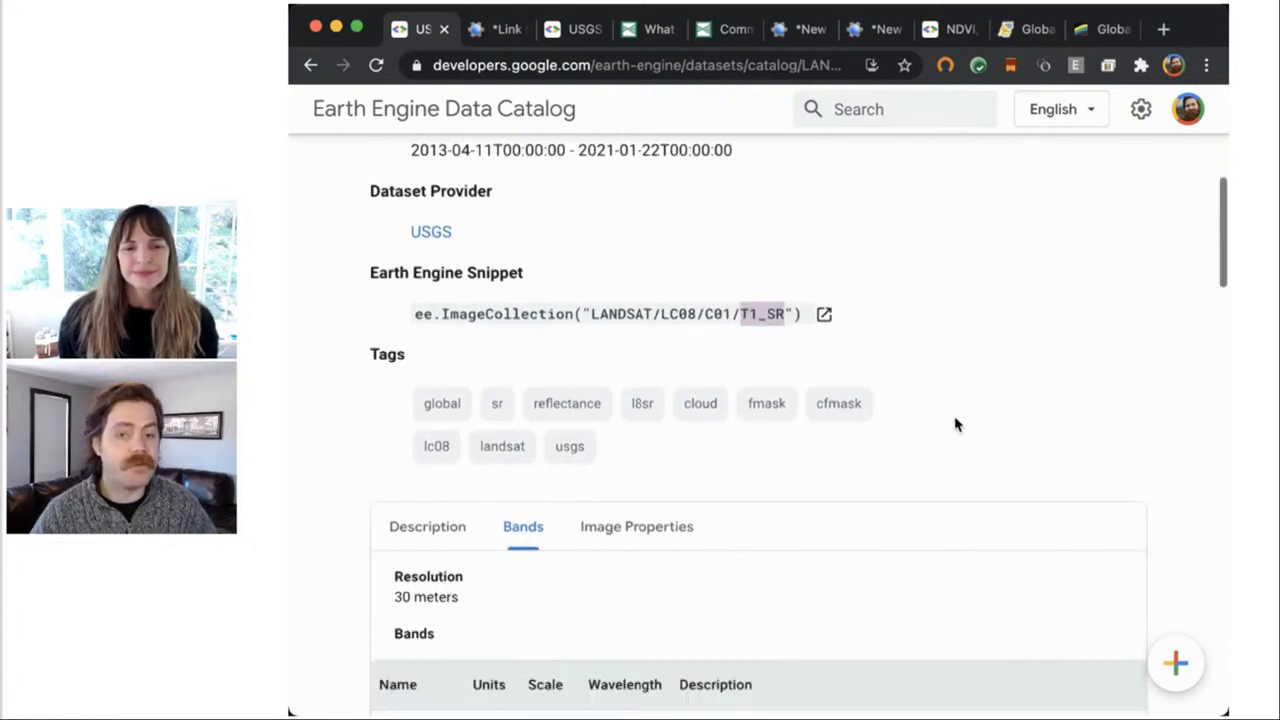
{"action": "scroll", "scroll_direction": "down", "scroll_amount": 3}
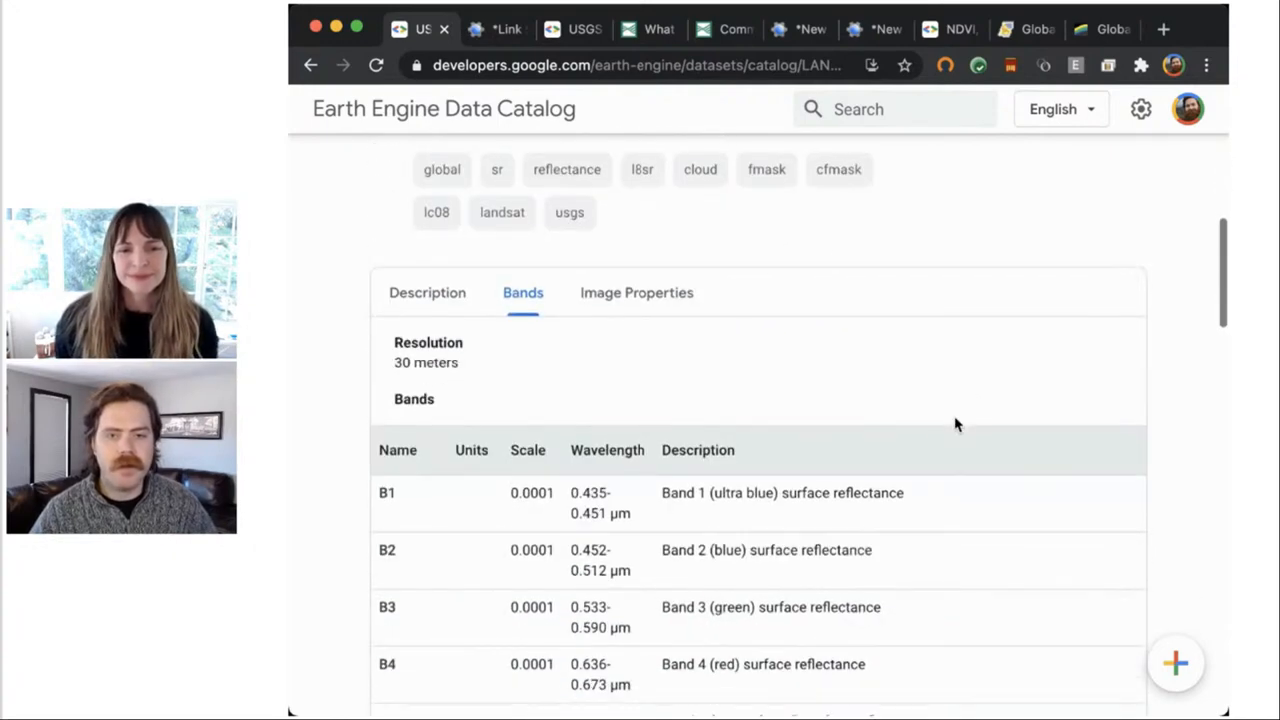
- Review the dataset's Description and Bands tabs, then show Image Properties
{"action": "left_click", "coordinate": [428, 292]}
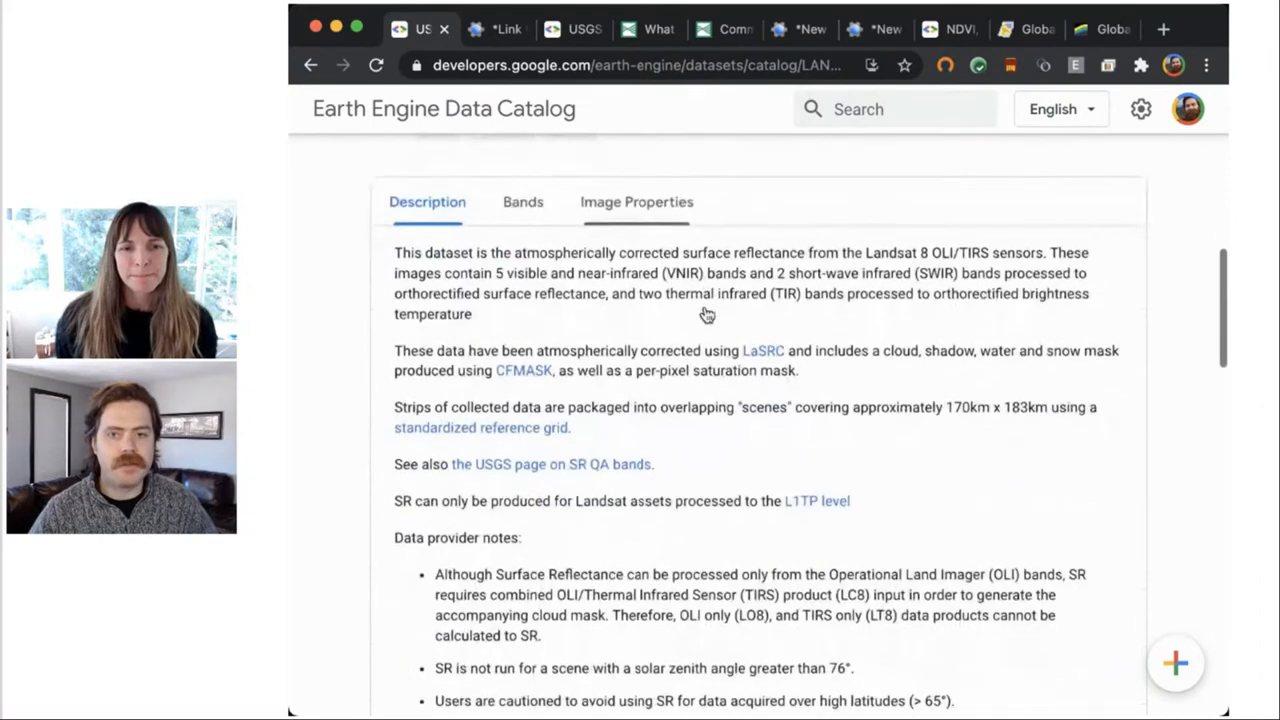
{"action": "mouse_move", "coordinate": [836, 332]}
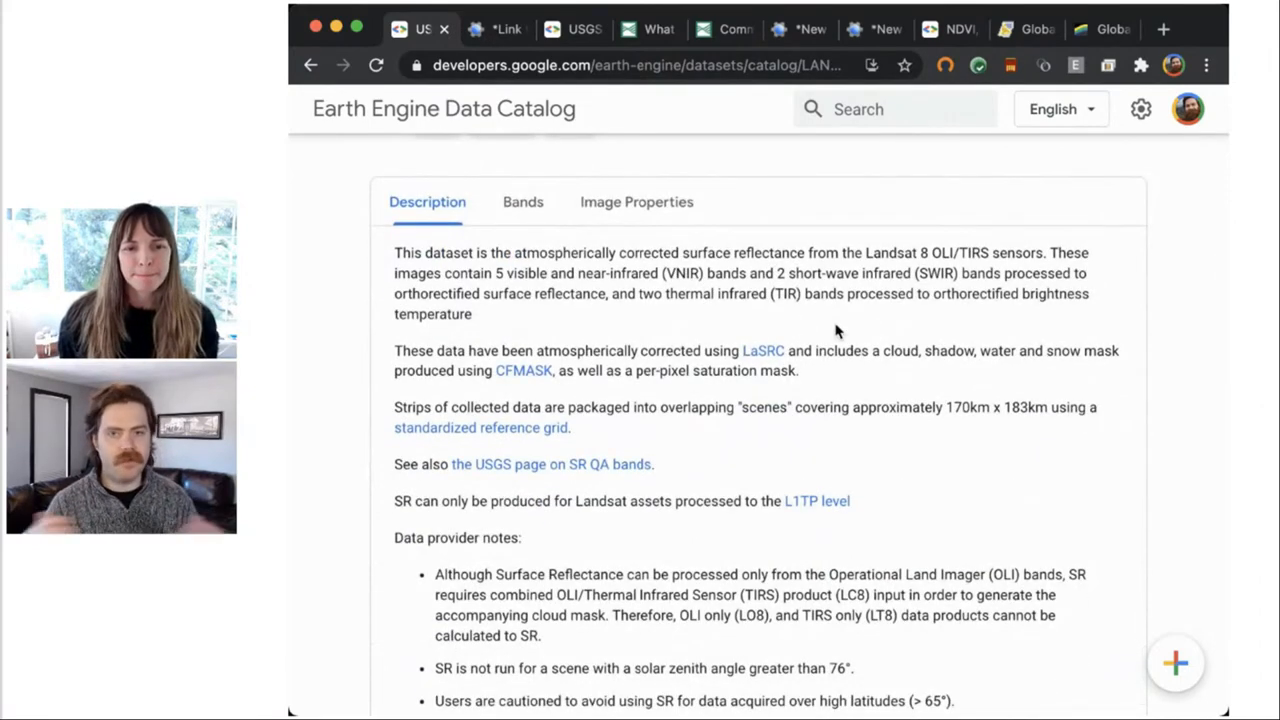
{"action": "scroll", "scroll_direction": "down", "scroll_amount": 3}
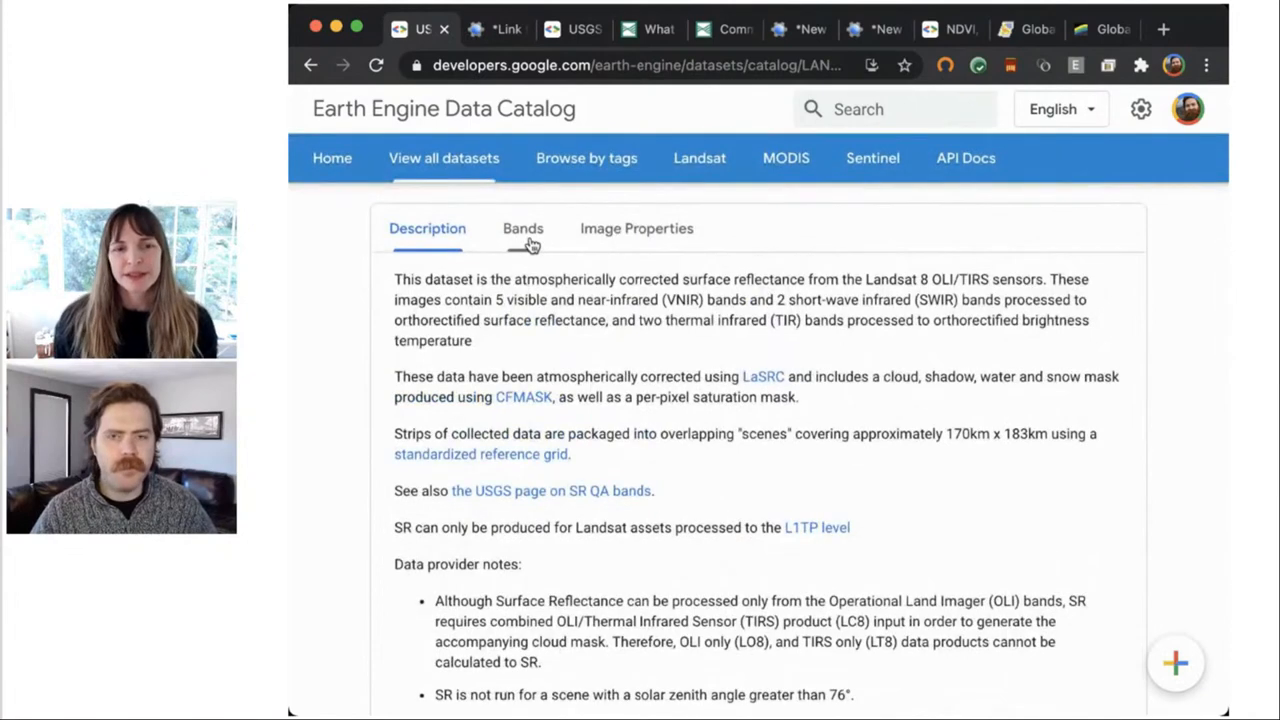
{"action": "left_click", "coordinate": [522, 228]}
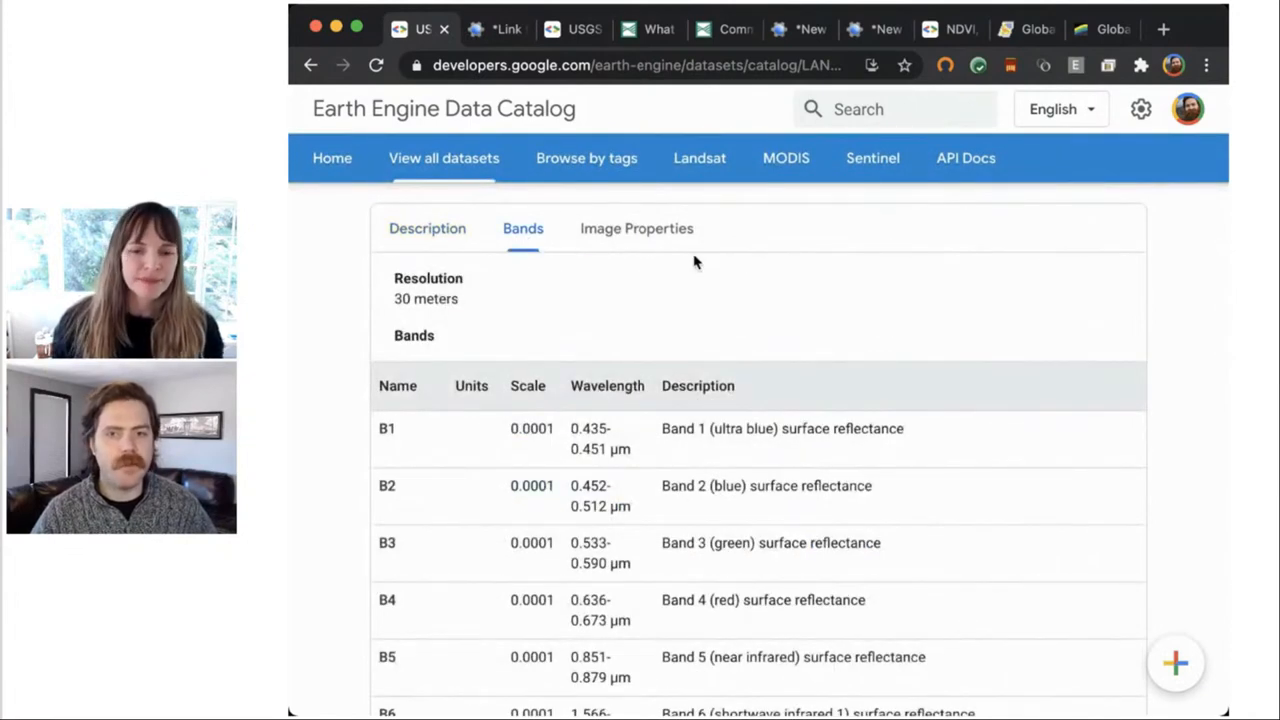
{"action": "left_click", "coordinate": [636, 228]}
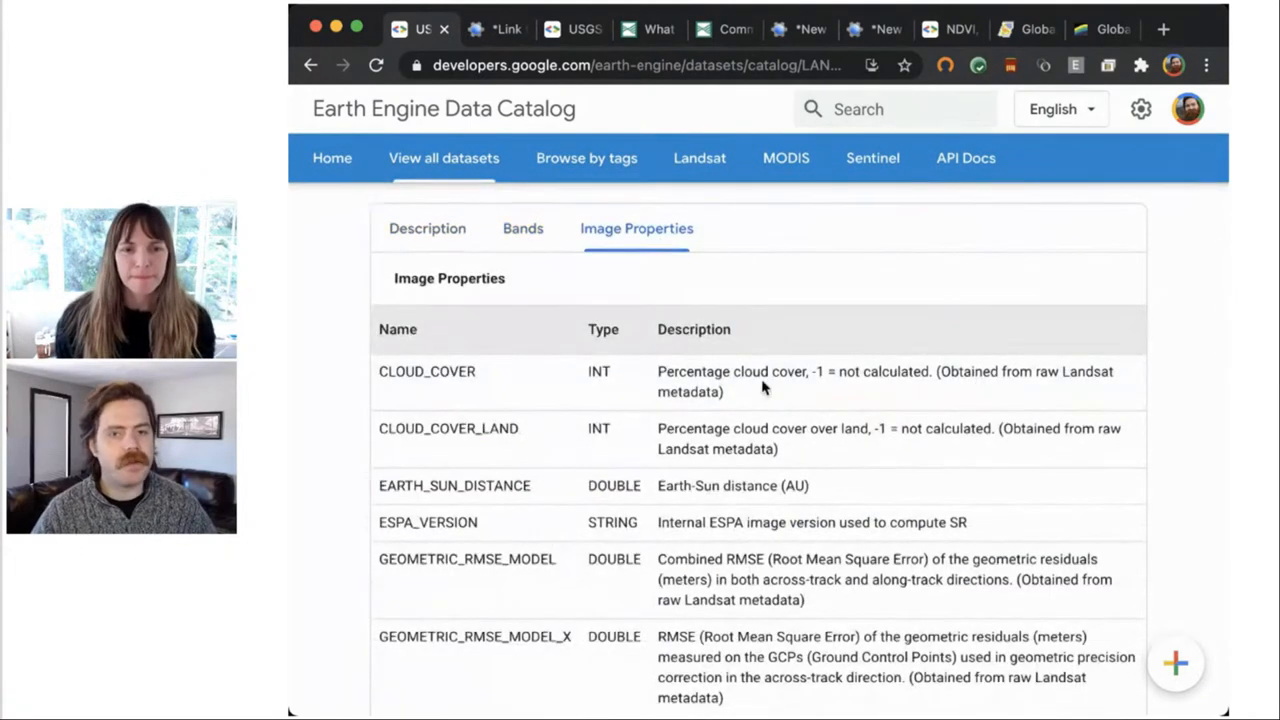
- Scroll the Image Properties table from CLOUD_COVER down to WRS_PATH and back up
{"action": "scroll", "scroll_direction": "down", "scroll_amount": 3}
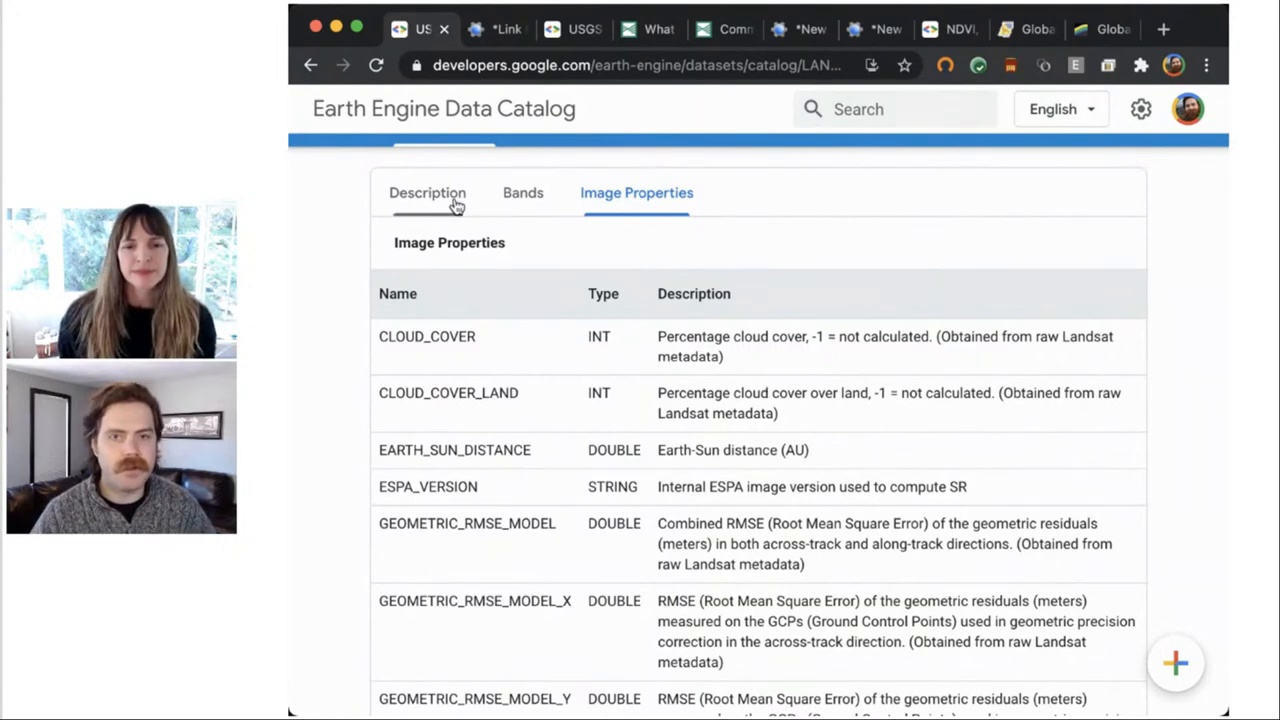
{"action": "scroll", "scroll_direction": "down", "scroll_amount": 3}
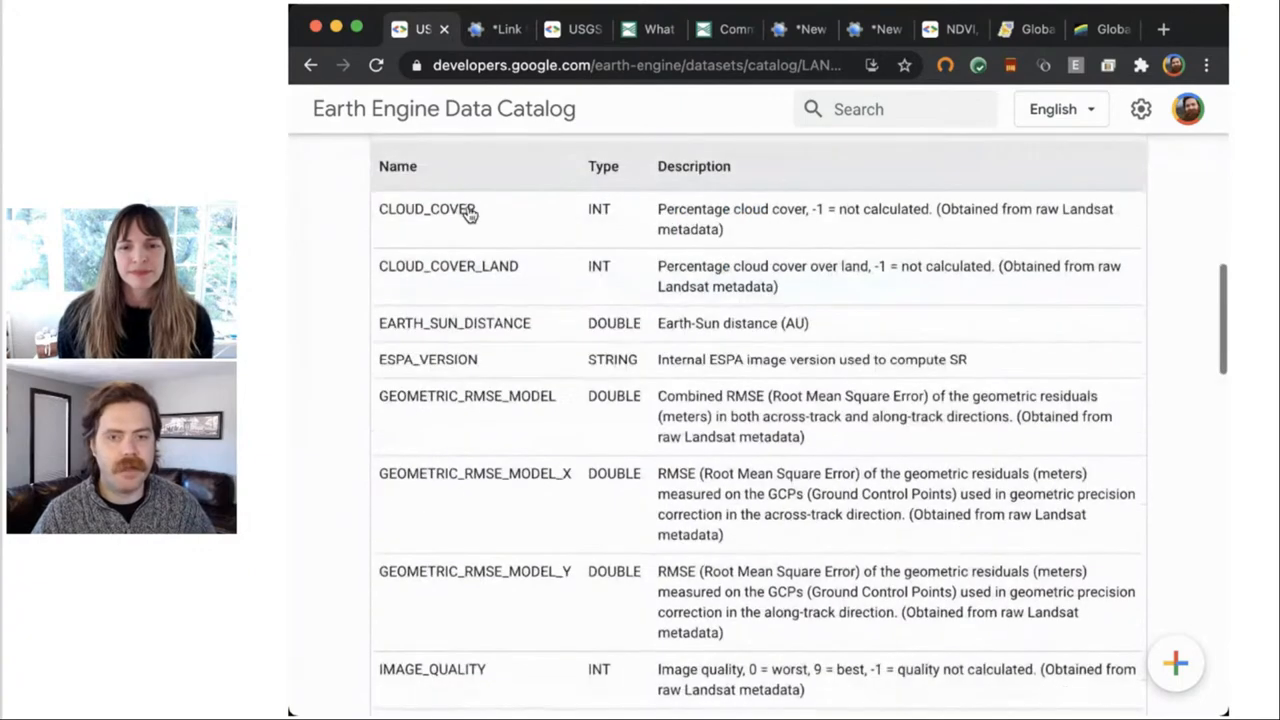
{"action": "scroll", "scroll_direction": "down", "scroll_amount": 3}
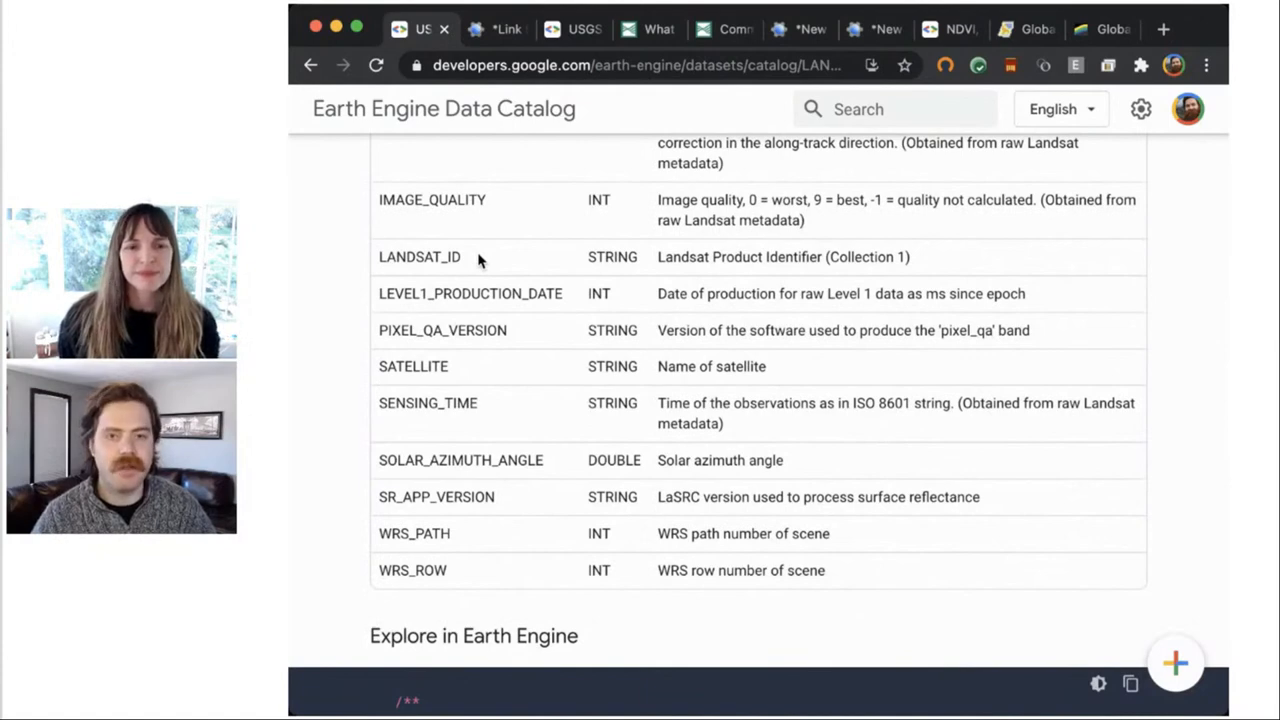
{"action": "scroll", "scroll_direction": "up", "scroll_amount": 3}
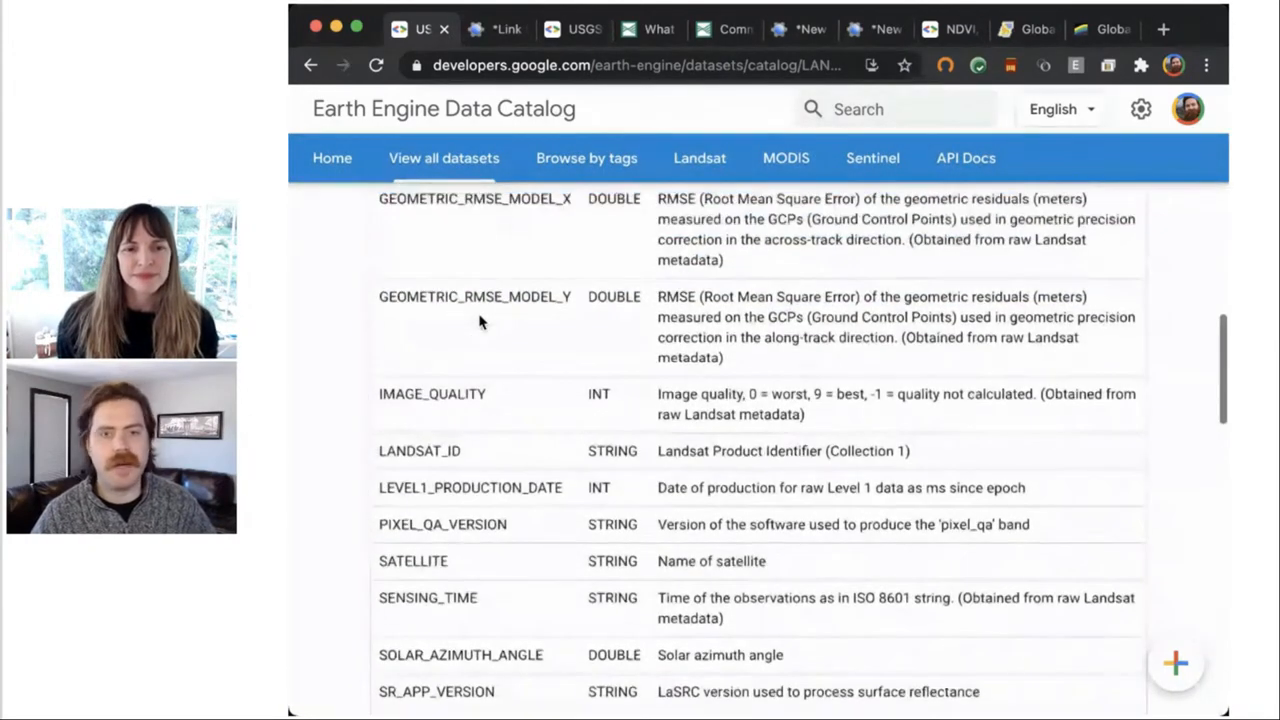
{"action": "scroll", "scroll_direction": "up", "scroll_amount": 3}
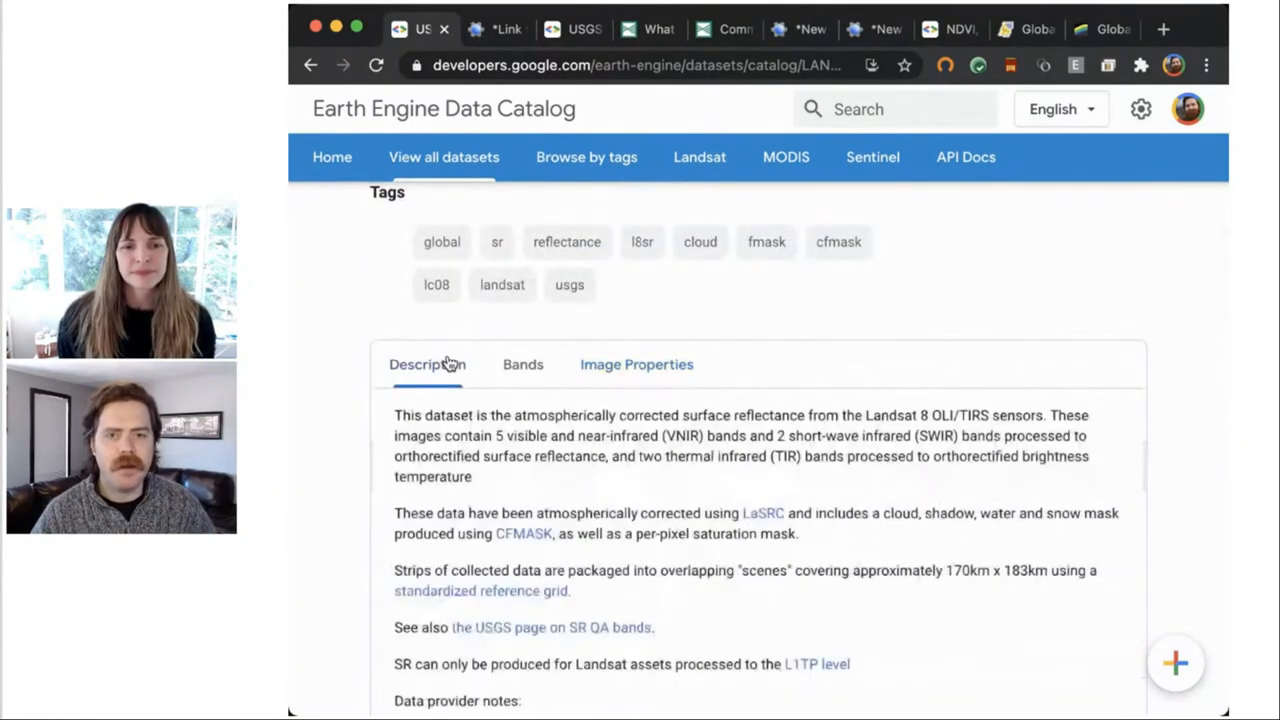
- Scroll to the cloud-masking median-composite example script and the Open in Code Editor link
{"action": "scroll", "scroll_direction": "down", "scroll_amount": 3}
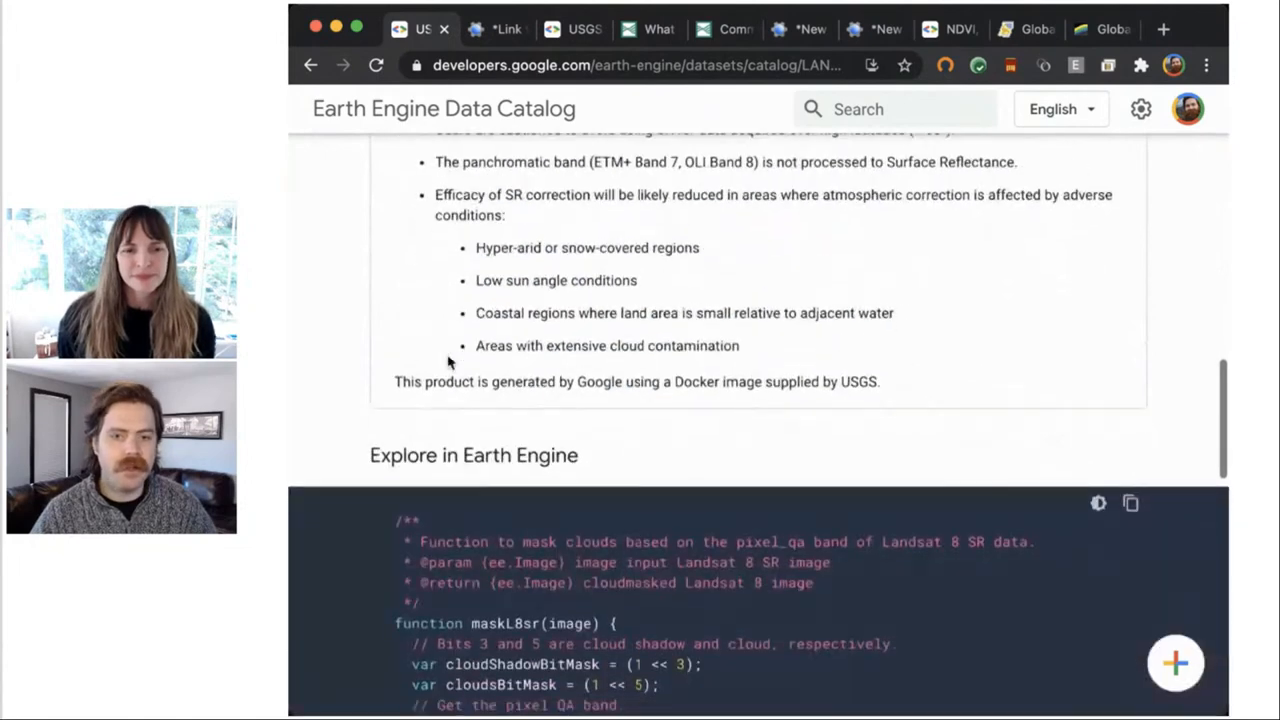
{"action": "scroll", "scroll_direction": "down", "scroll_amount": 3}
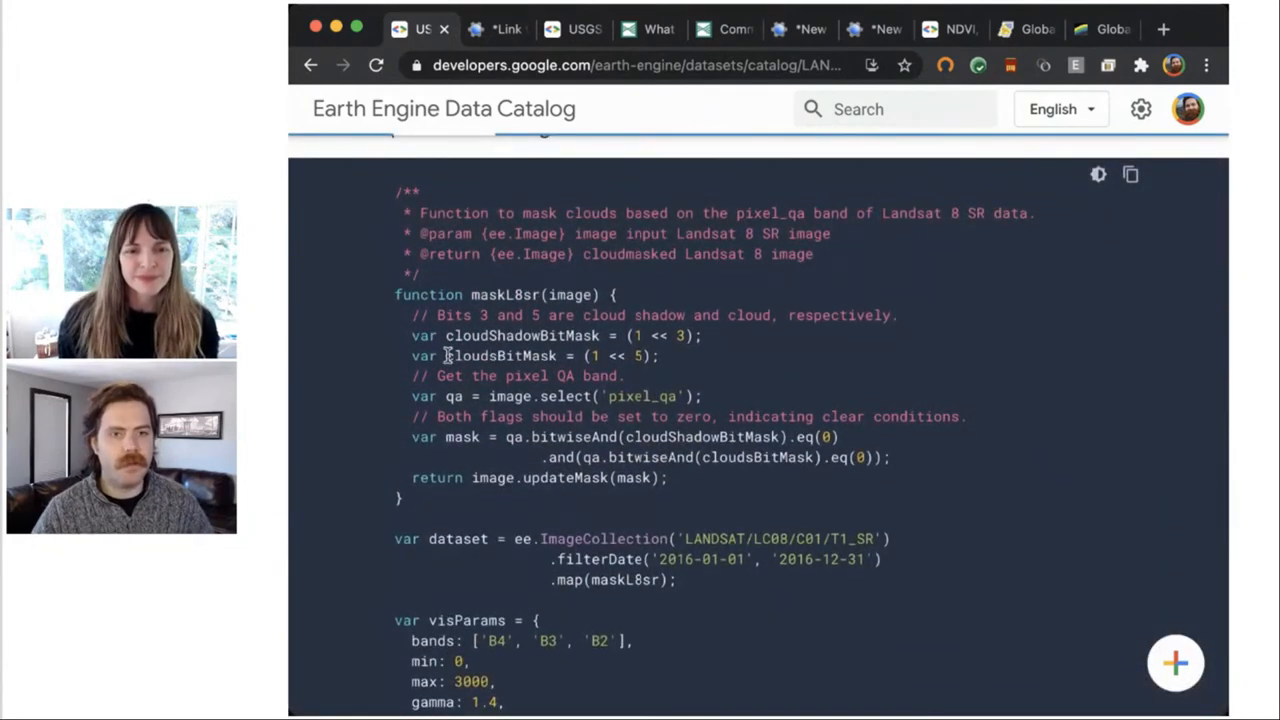
{"action": "scroll", "scroll_direction": "down", "scroll_amount": 3}
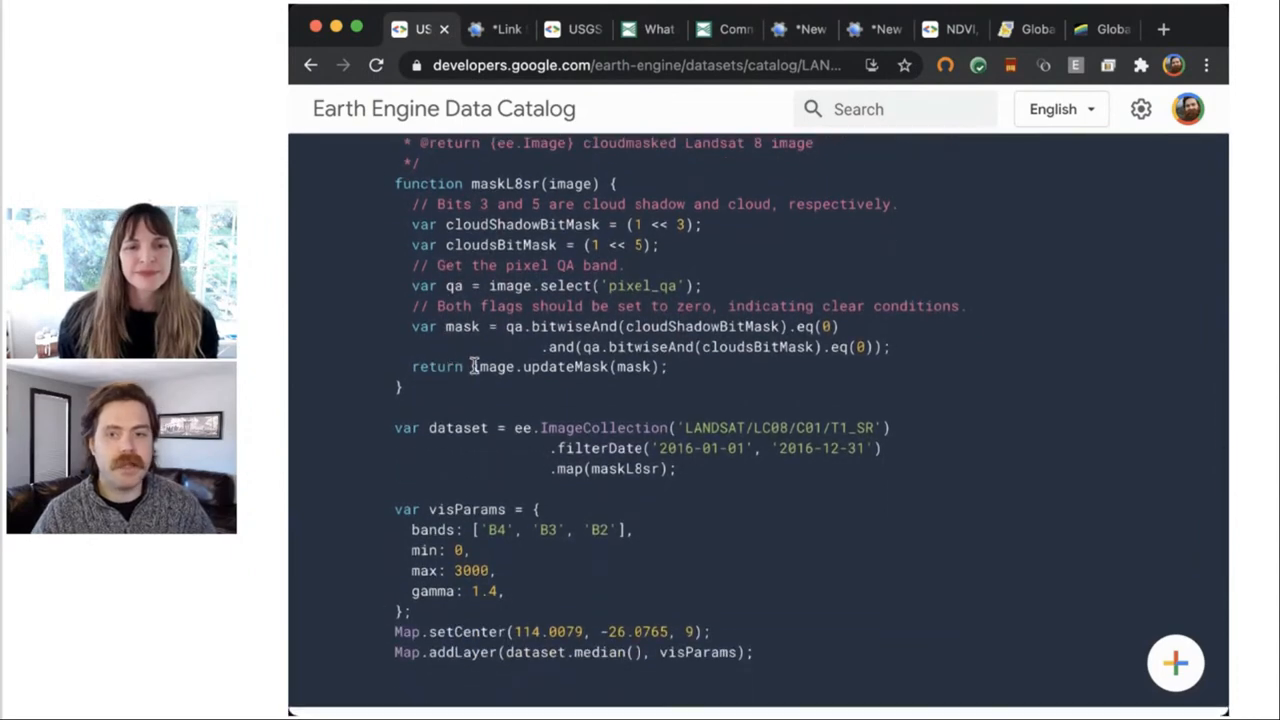
{"action": "scroll", "scroll_direction": "down", "scroll_amount": 3}
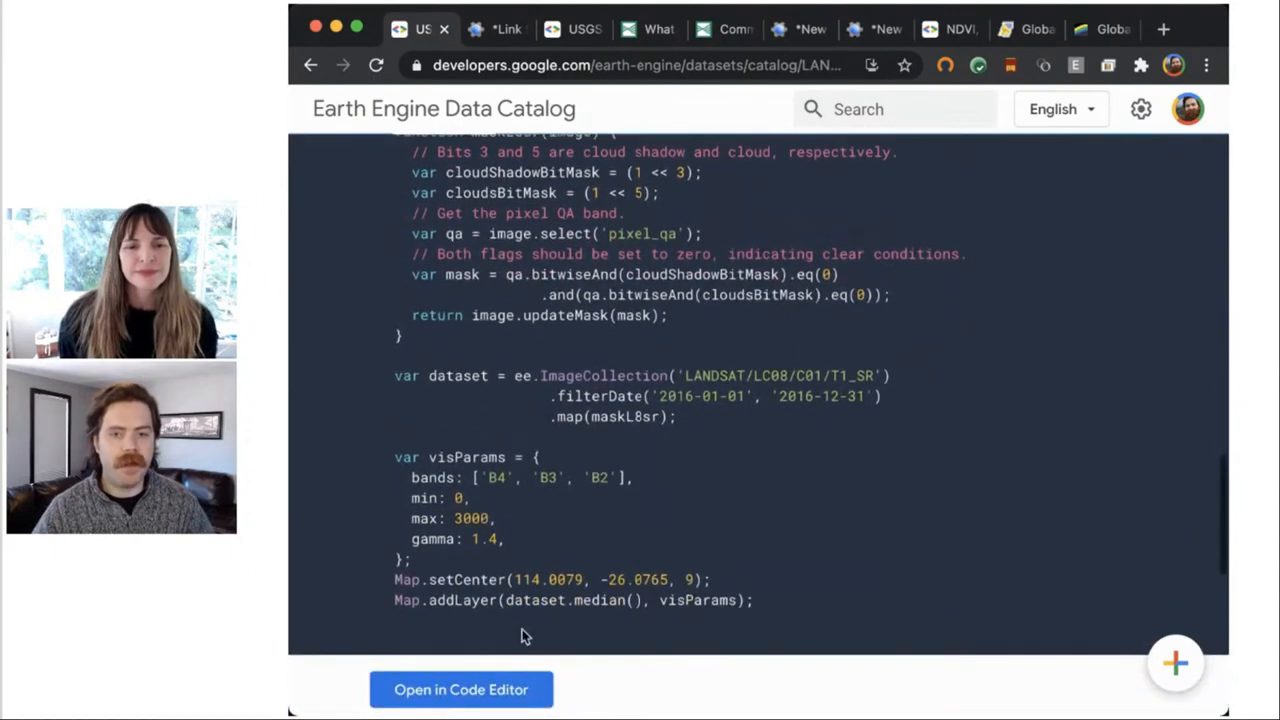
{"action": "scroll", "scroll_direction": "down", "scroll_amount": 3}
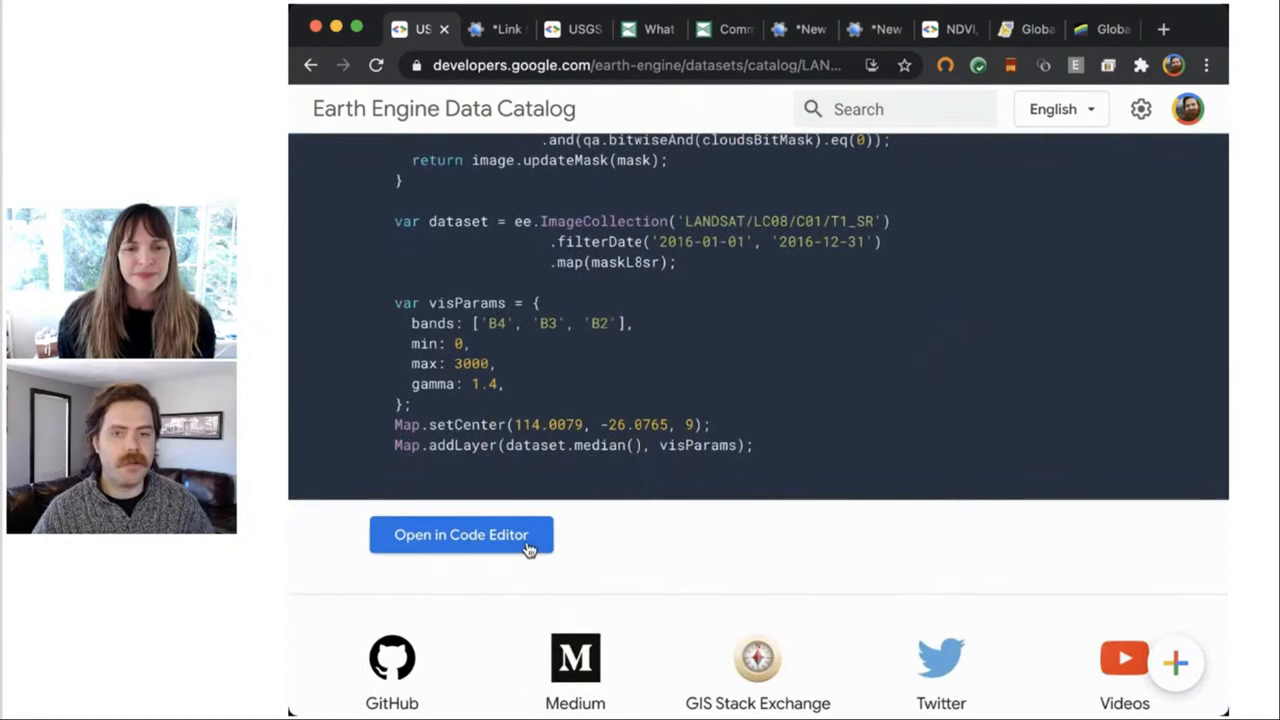
- Open the example script in the Earth Engine Code Editor, then return to the catalog page
{"action": "left_click", "coordinate": [460, 534]}
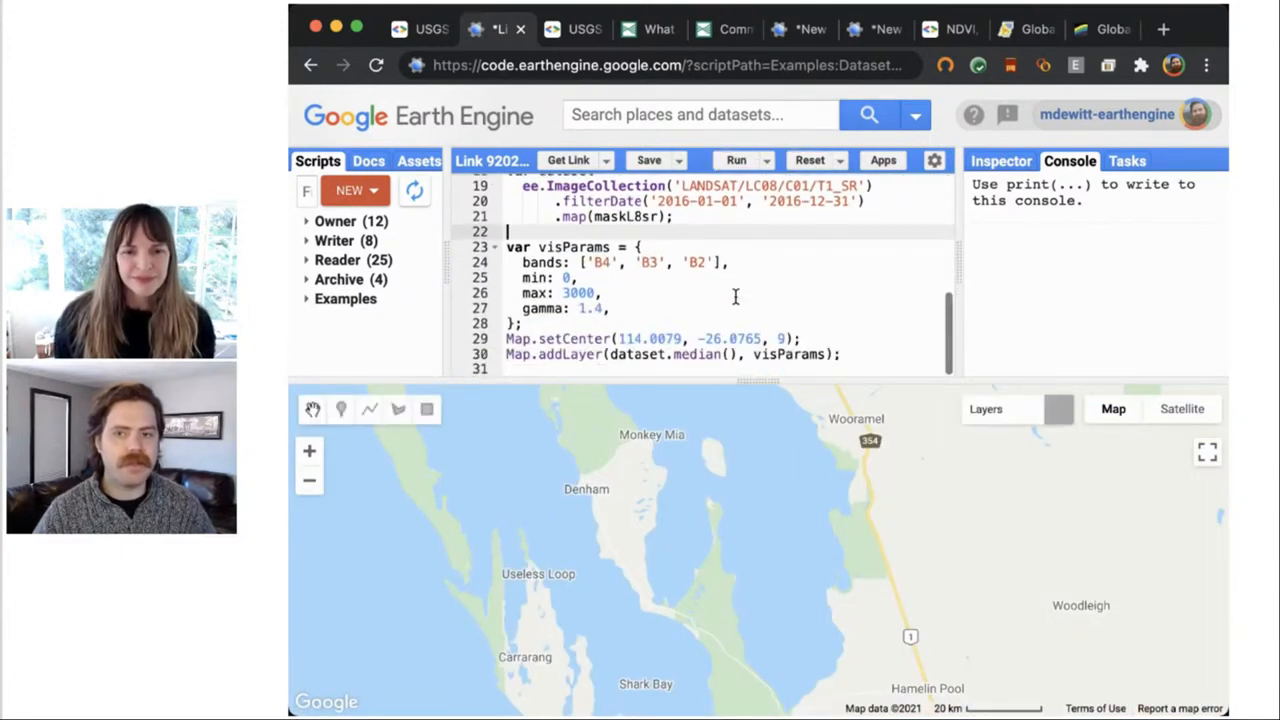
{"action": "left_click", "coordinate": [736, 160]}
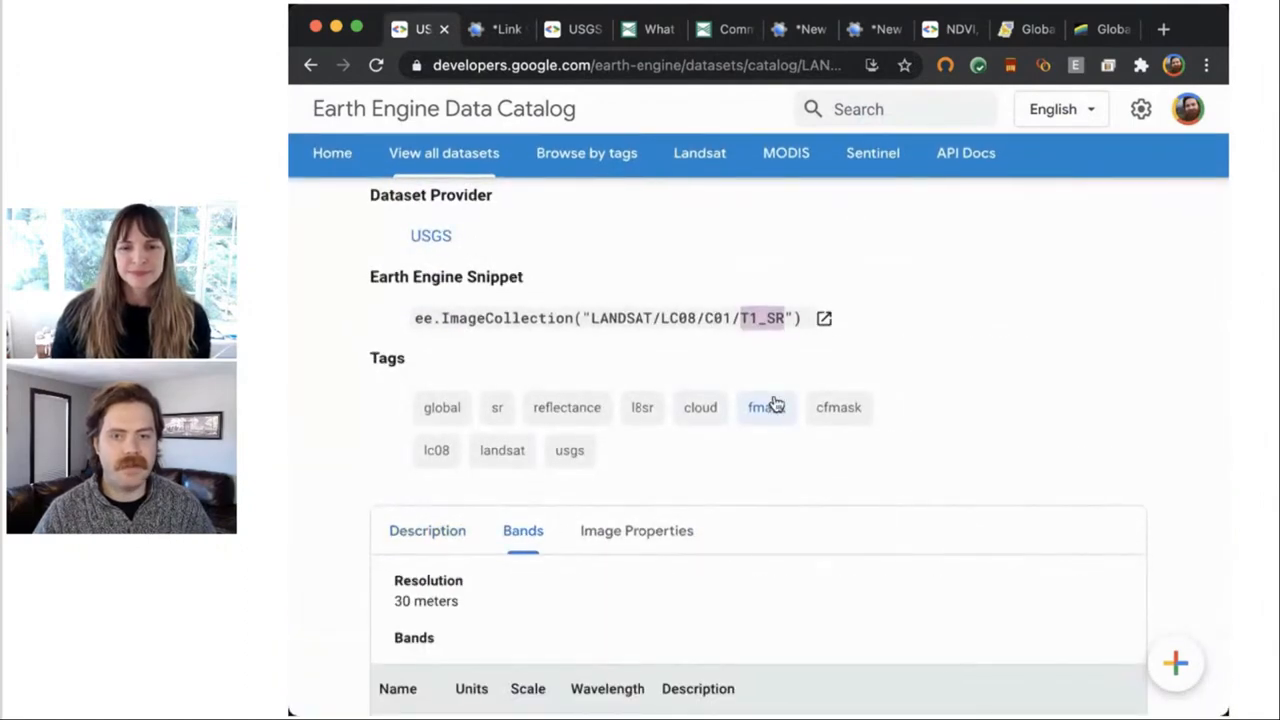
- Review the B1–B11 band wavelengths, then switch to the USGS best Landsat bands page
{"action": "scroll", "scroll_direction": "down", "scroll_amount": 3}
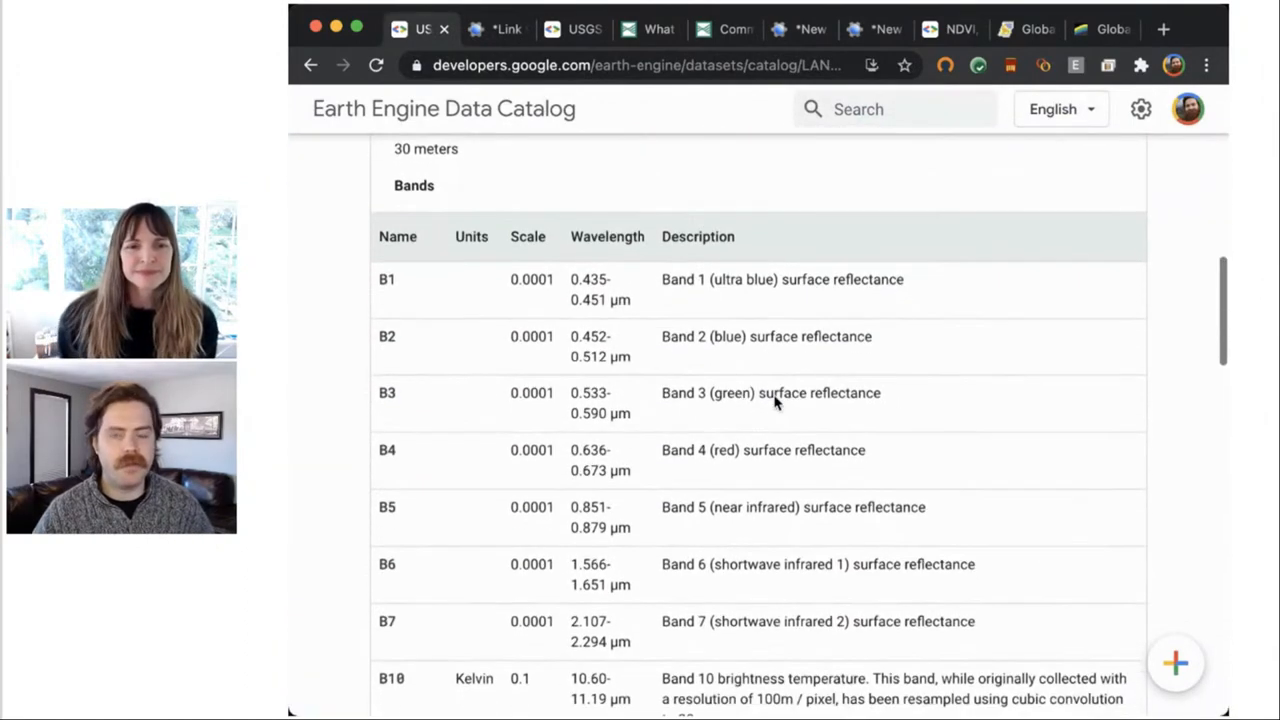
{"action": "scroll", "scroll_direction": "down", "scroll_amount": 3}
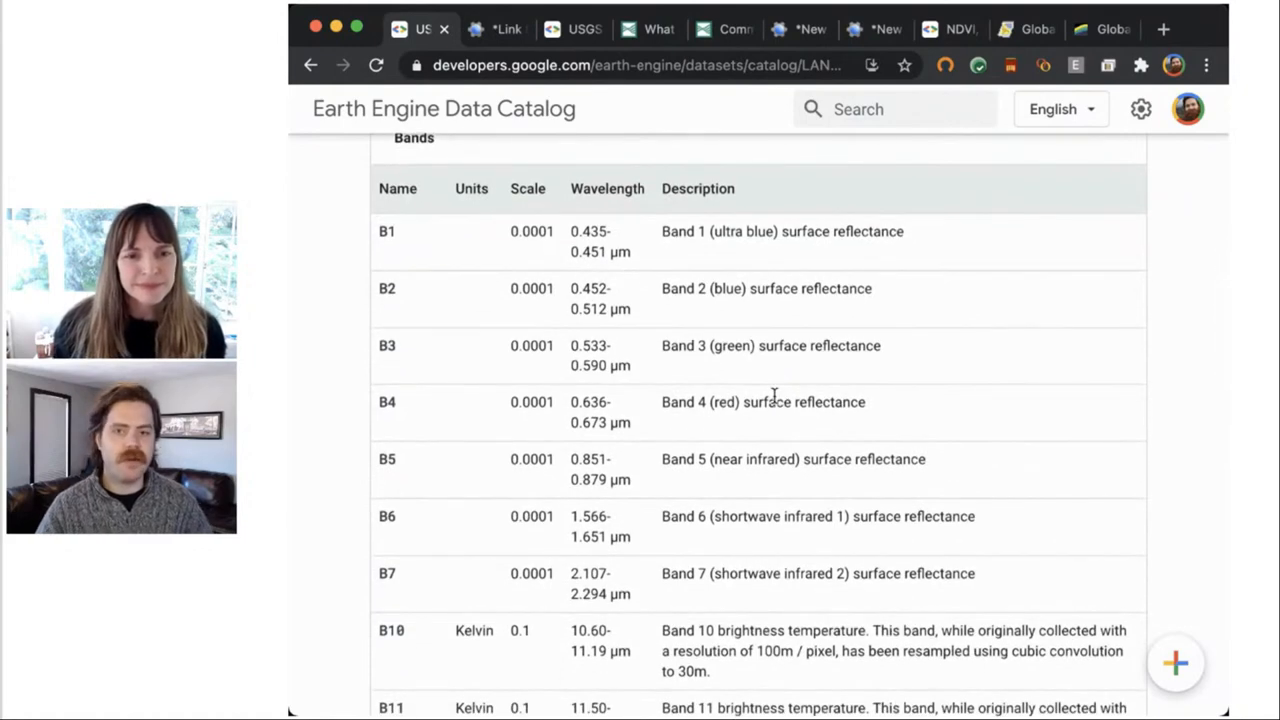
{"action": "mouse_move", "coordinate": [980, 476]}
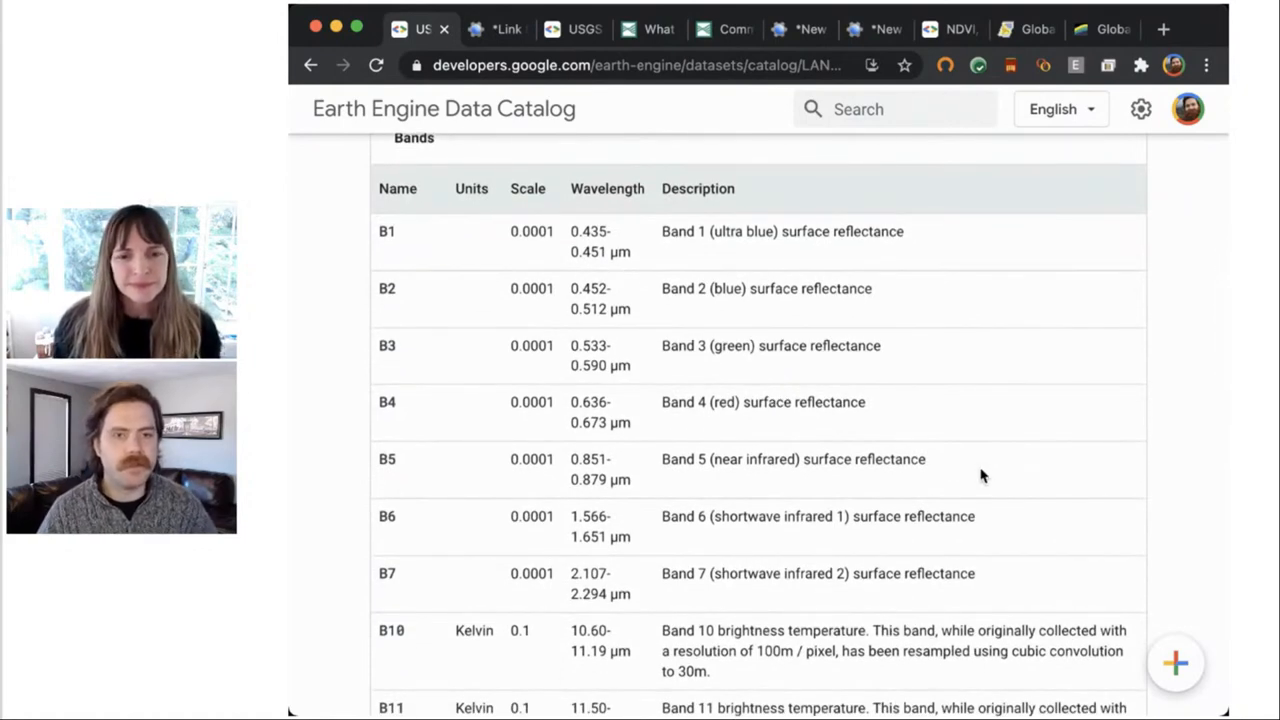
{"action": "mouse_move", "coordinate": [964, 468]}
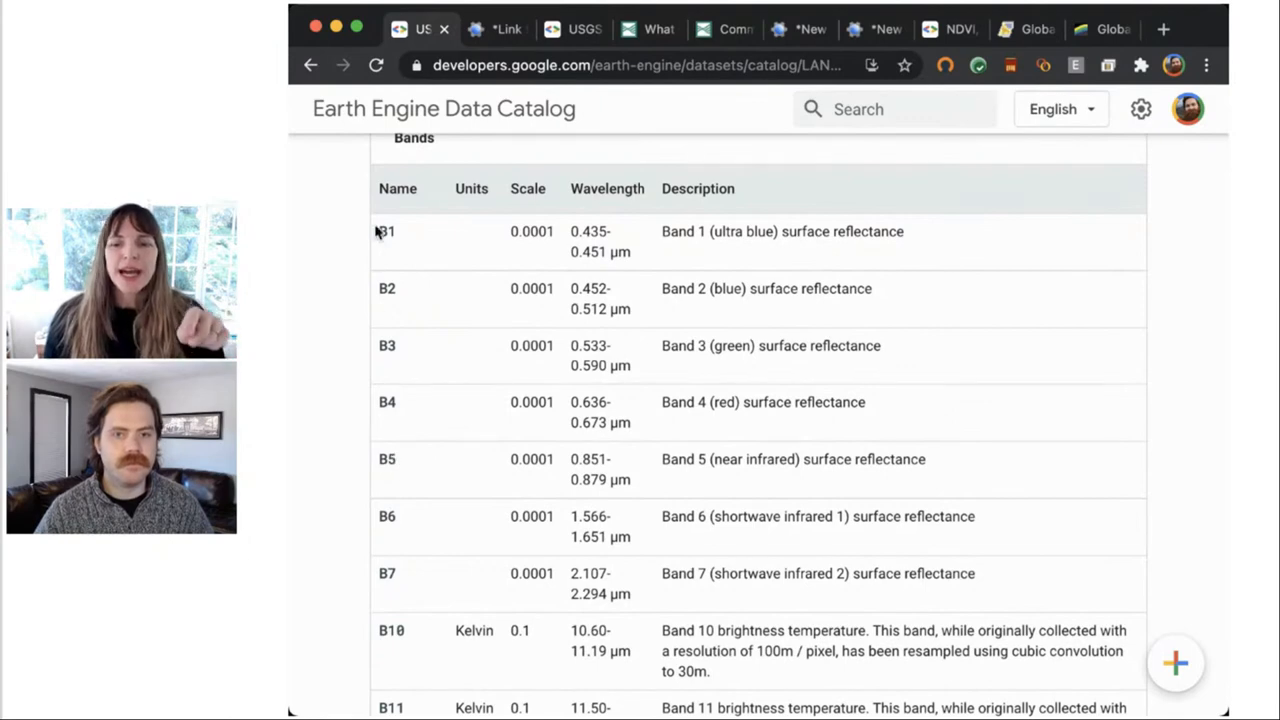
{"action": "mouse_move", "coordinate": [812, 162]}
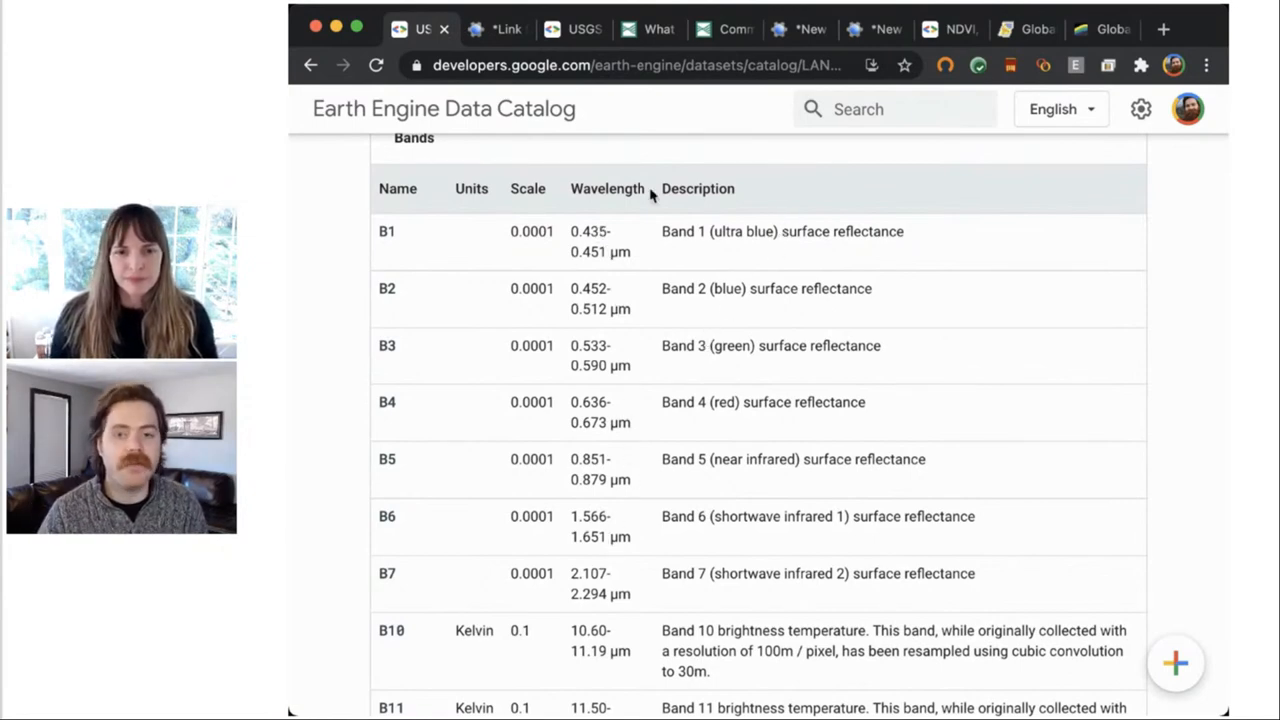
{"action": "mouse_move", "coordinate": [800, 560]}
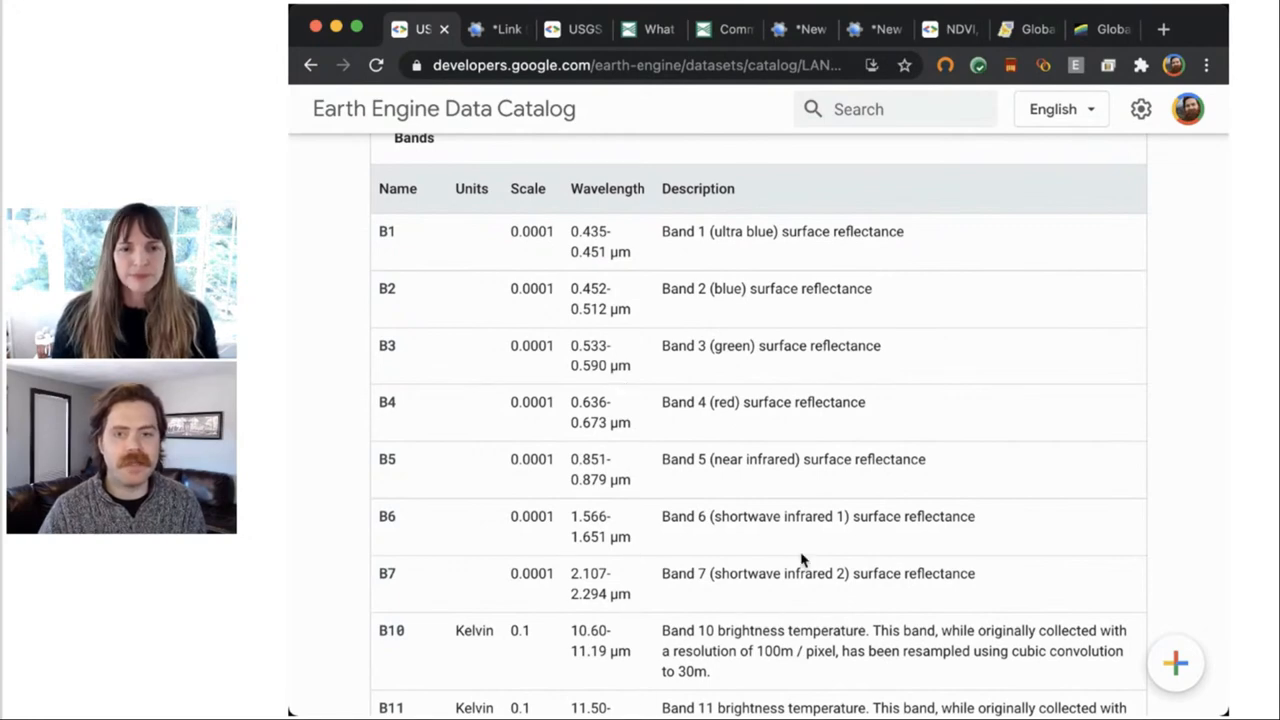
{"action": "scroll", "scroll_direction": "down", "scroll_amount": 3}
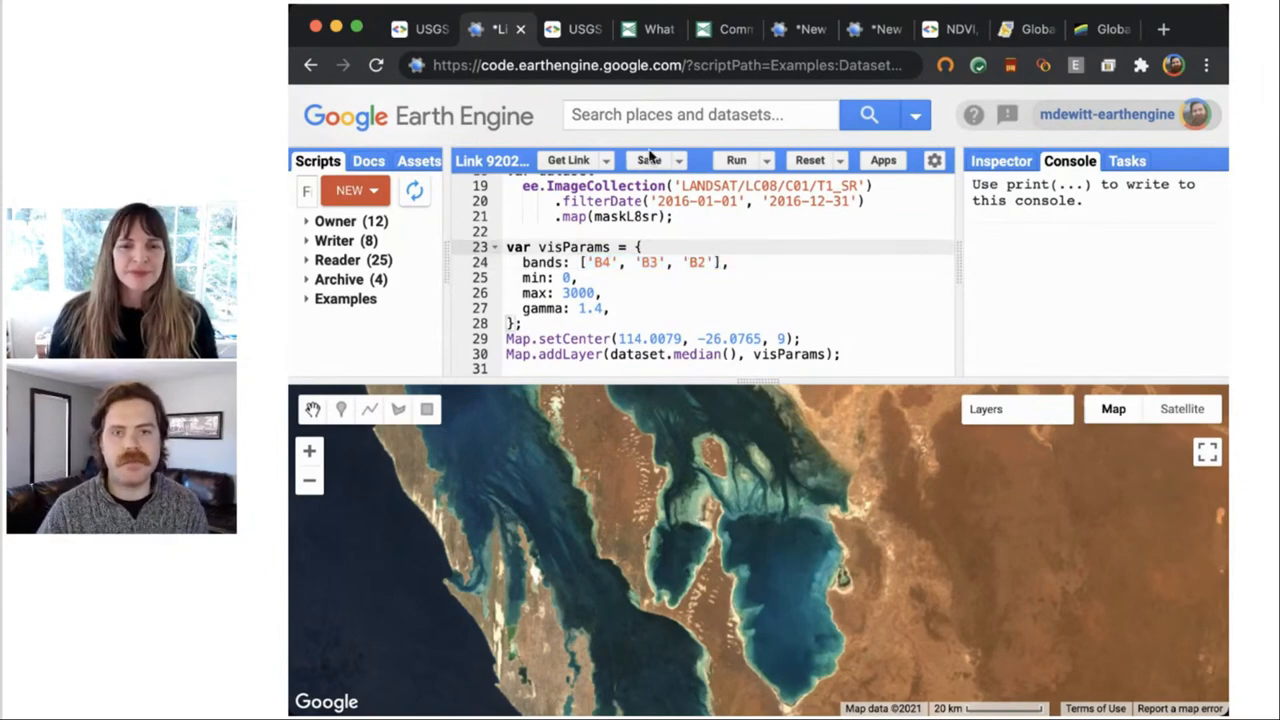
{"action": "left_click", "coordinate": [648, 28]}
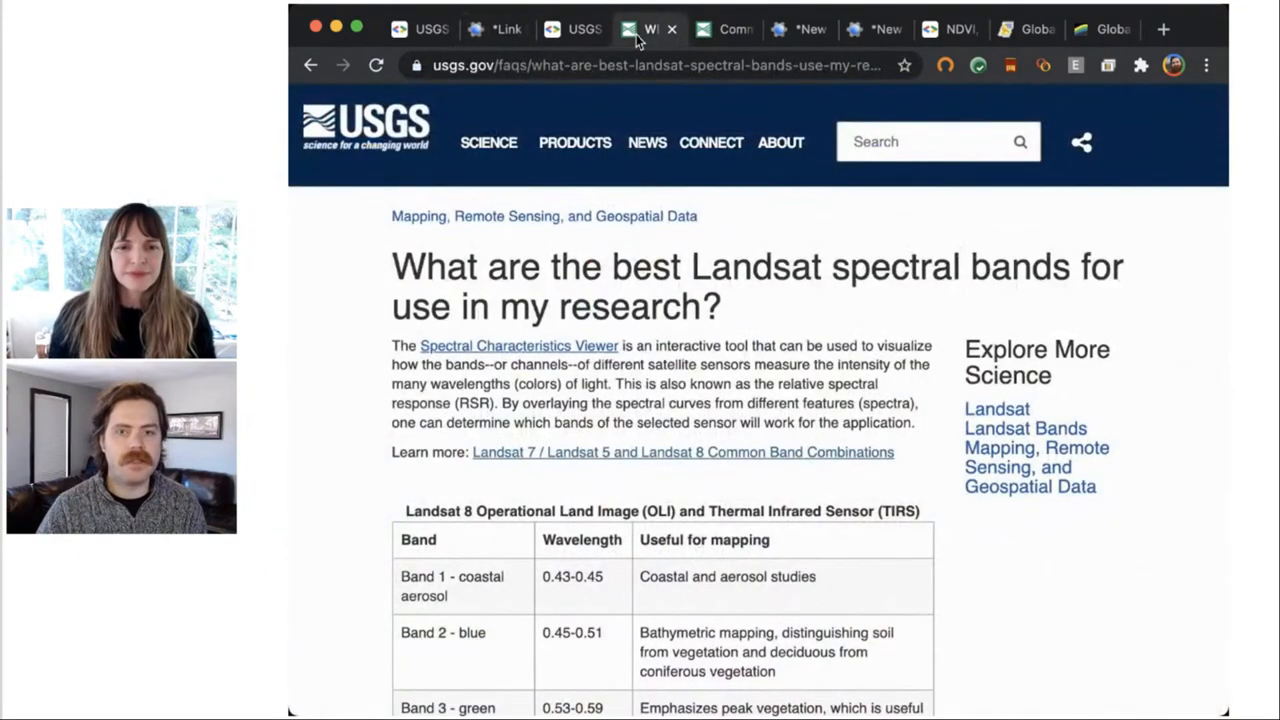
- Scroll the USGS Landsat 8 OLI/TIRS band-use table down to the thermal bands
{"action": "scroll", "scroll_direction": "down", "scroll_amount": 3}
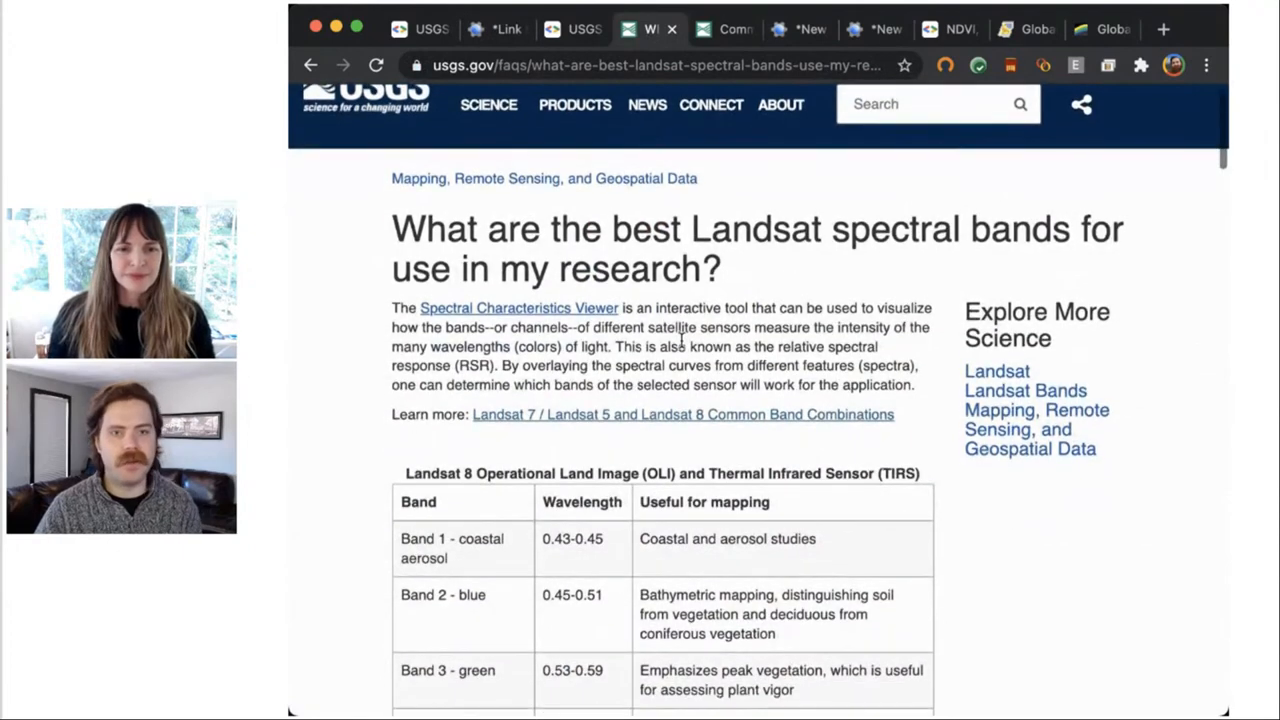
{"action": "scroll", "scroll_direction": "down", "scroll_amount": 3}
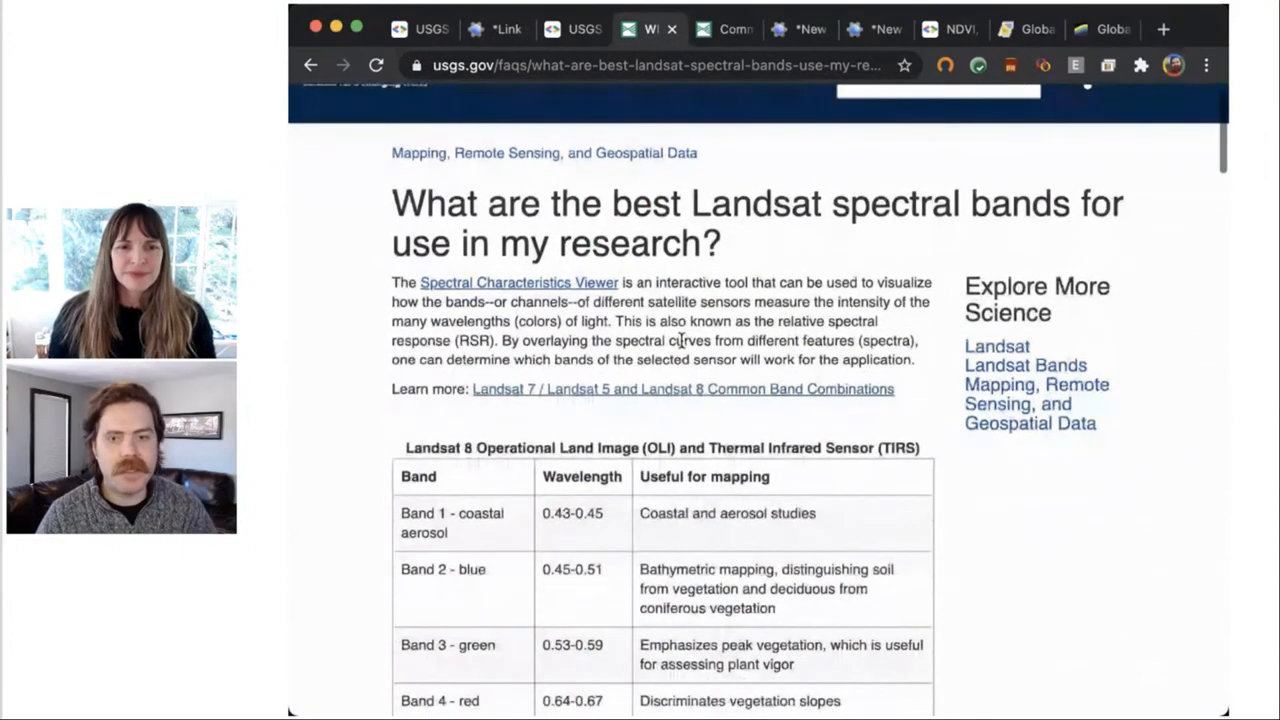
{"action": "scroll", "scroll_direction": "down", "scroll_amount": 3}
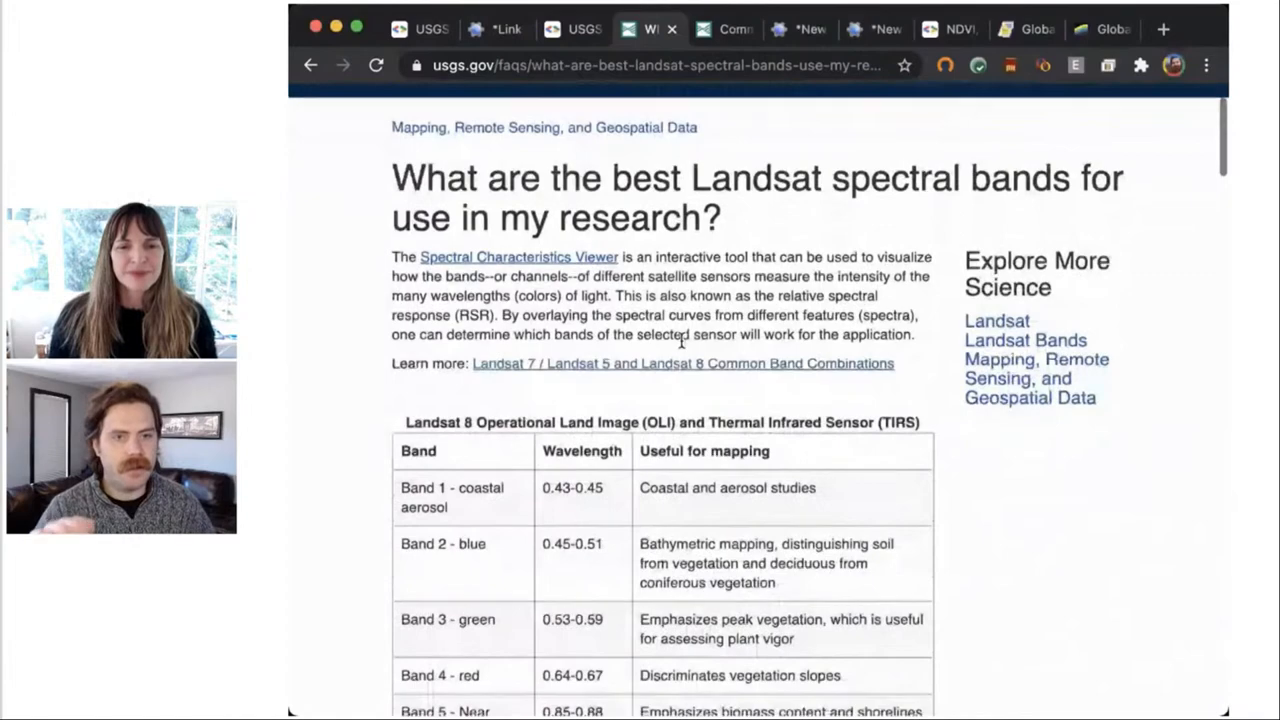
{"action": "scroll", "scroll_direction": "down", "scroll_amount": 3}
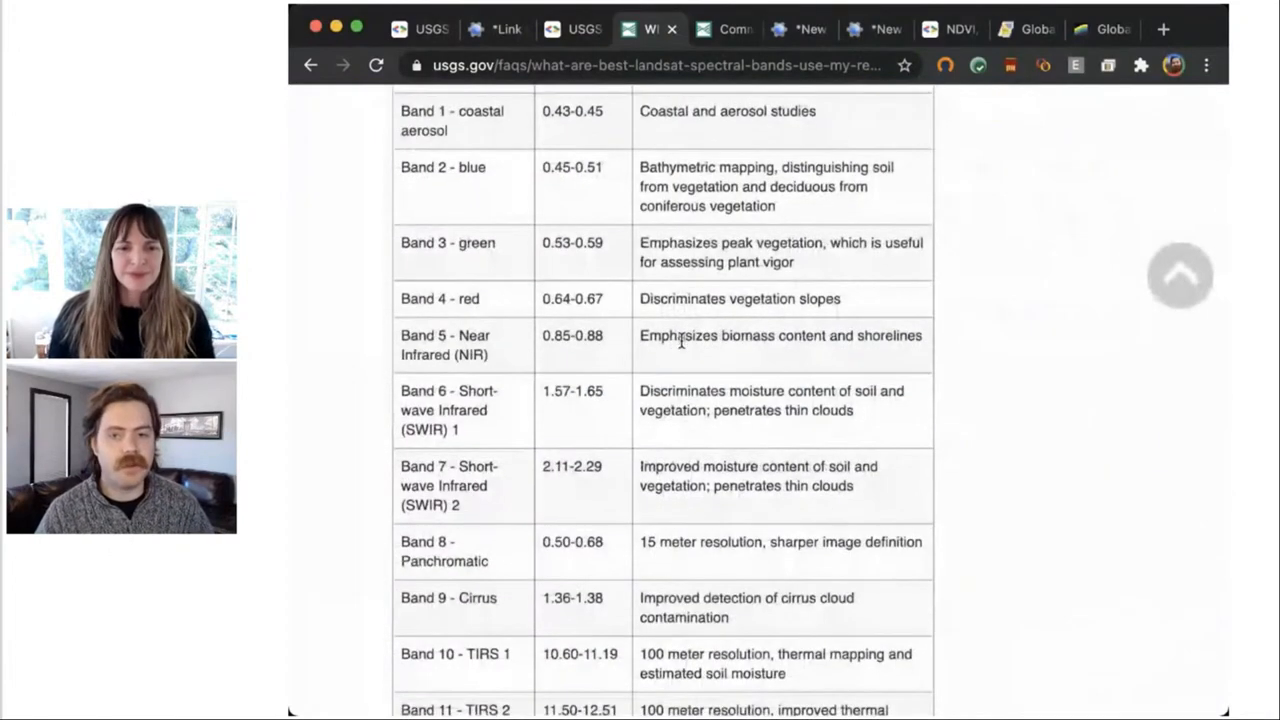
{"action": "scroll", "scroll_direction": "down", "scroll_amount": 3}
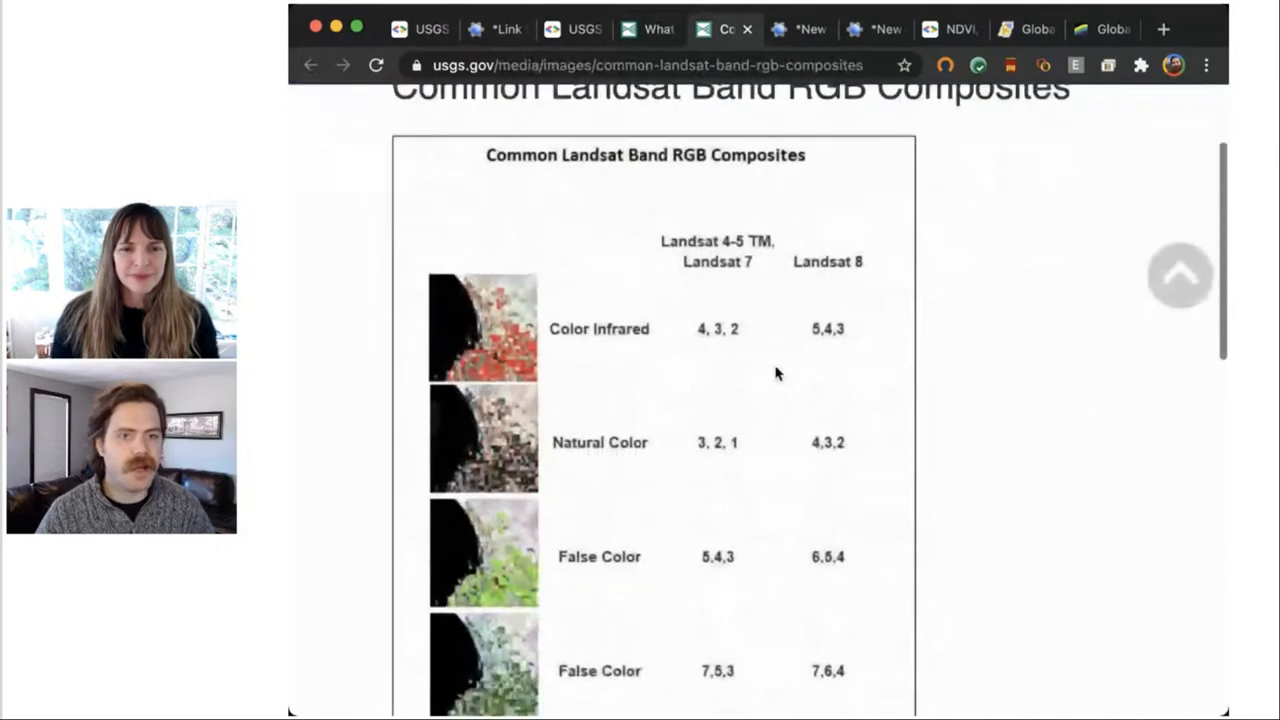
- Check natural color uses bands 4,3,2, then return to the Code Editor composite map
{"action": "scroll", "scroll_direction": "down", "scroll_amount": 3}
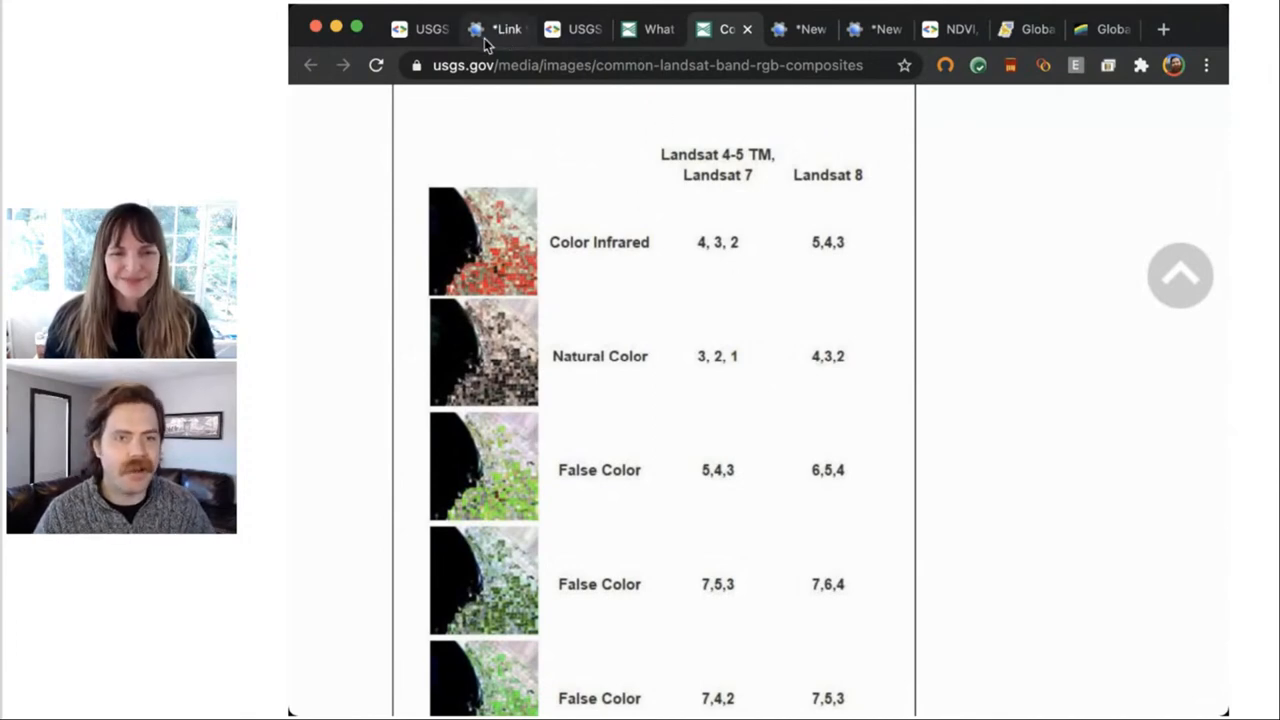
{"action": "left_click", "coordinate": [500, 28]}
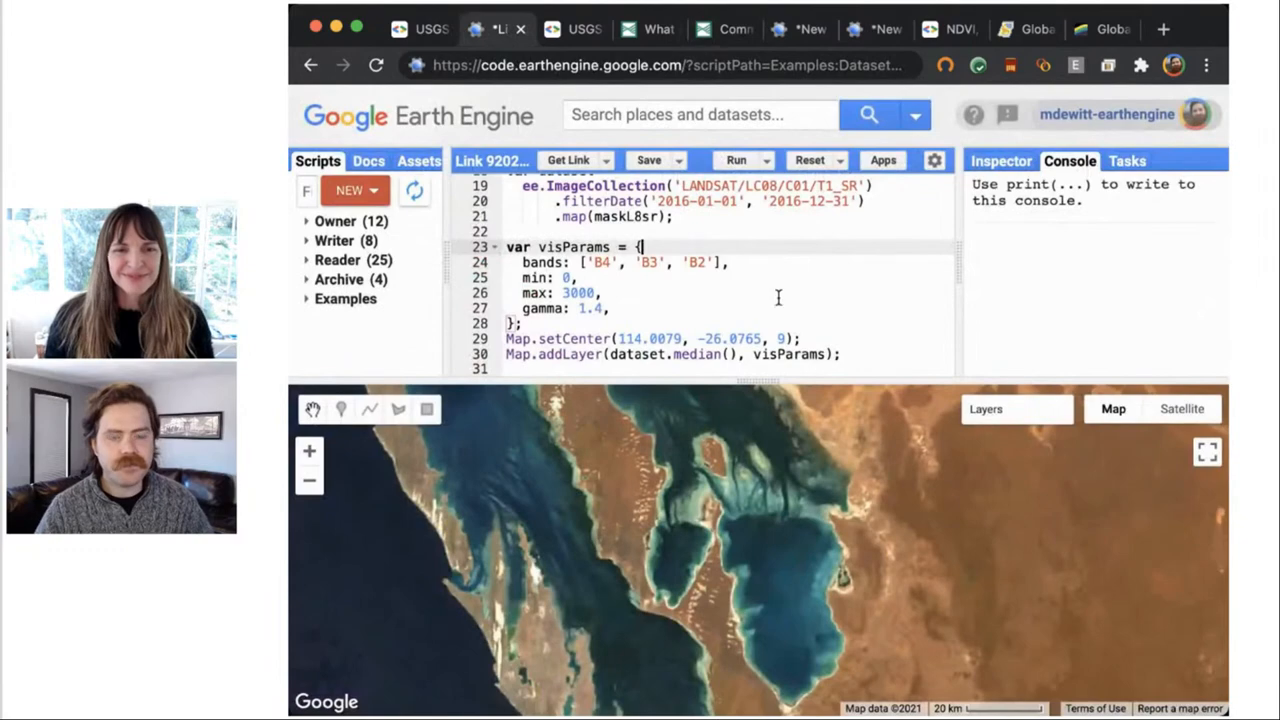